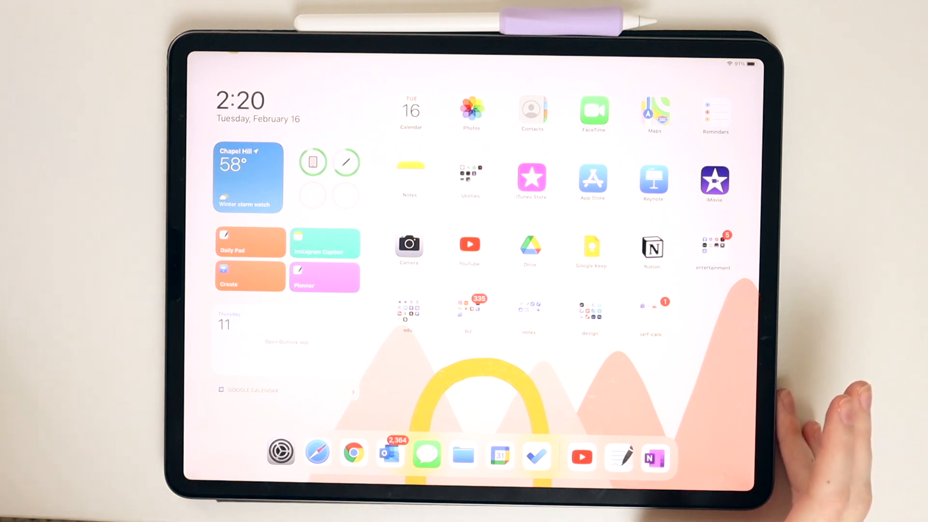
mouse_move(829, 403)
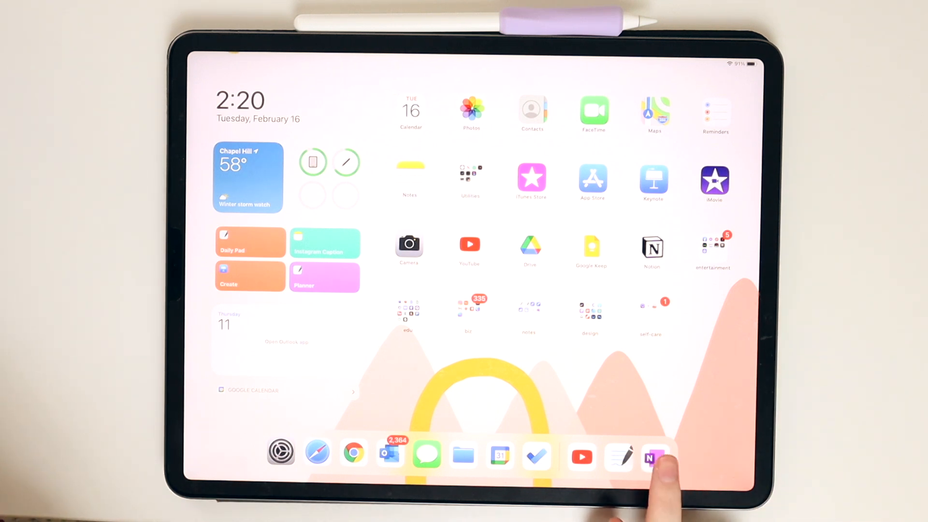
Launch OneNote from the dock onto the Planner's Yearly Overview page.
click(654, 456)
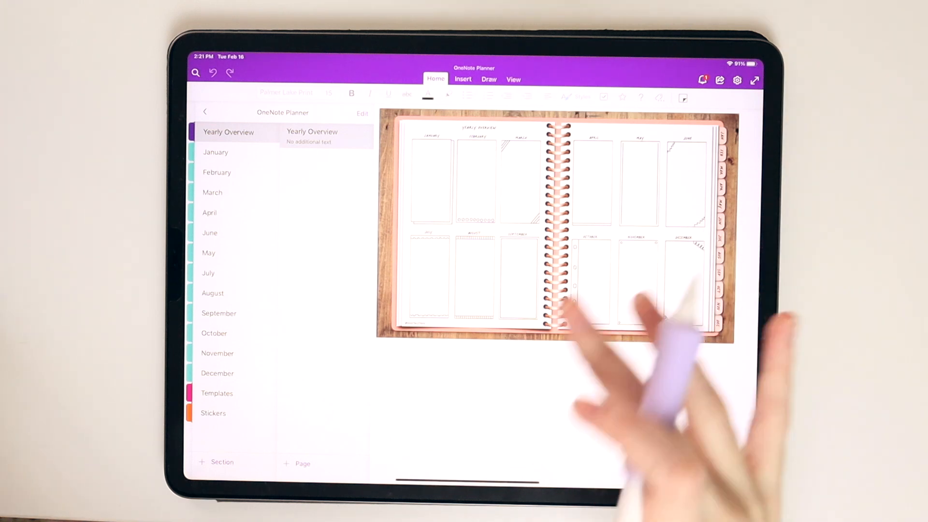
Browse the January, March and April sections, then the Week 1 and January 14 daily pages.
click(216, 152)
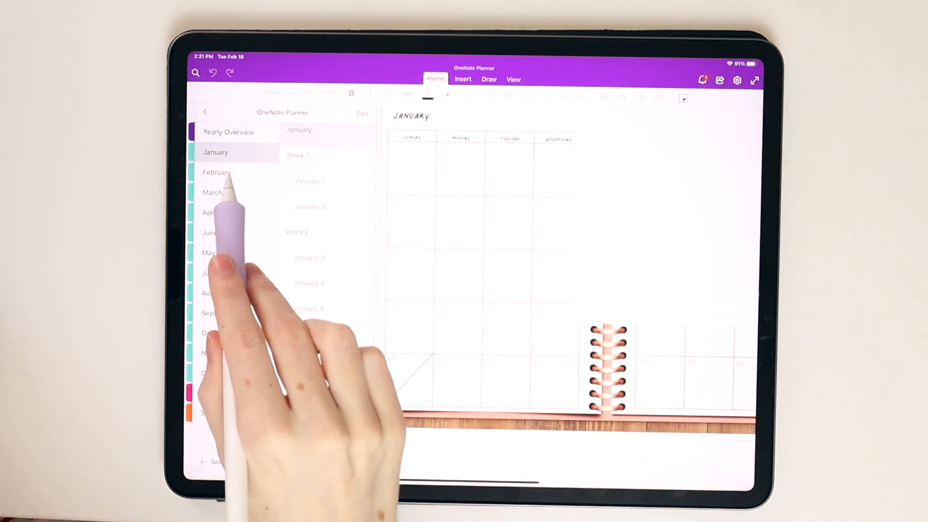
click(212, 192)
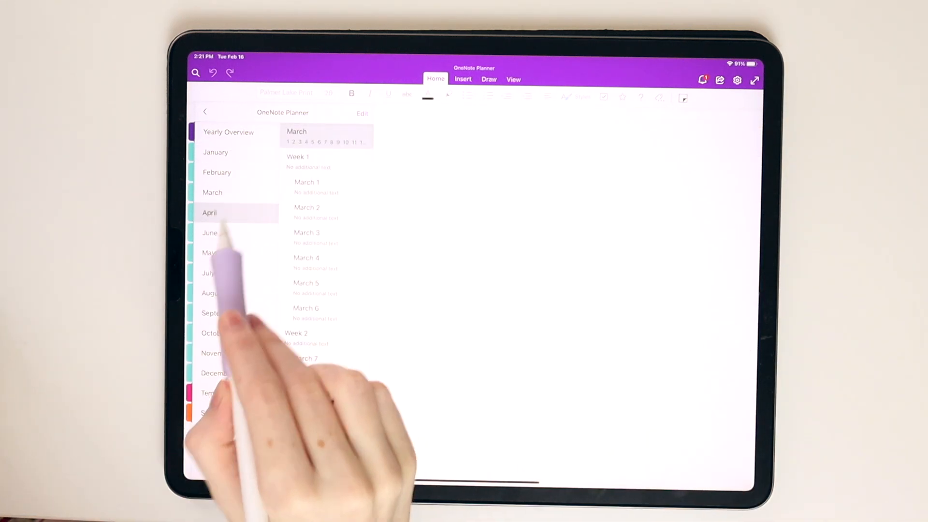
click(229, 131)
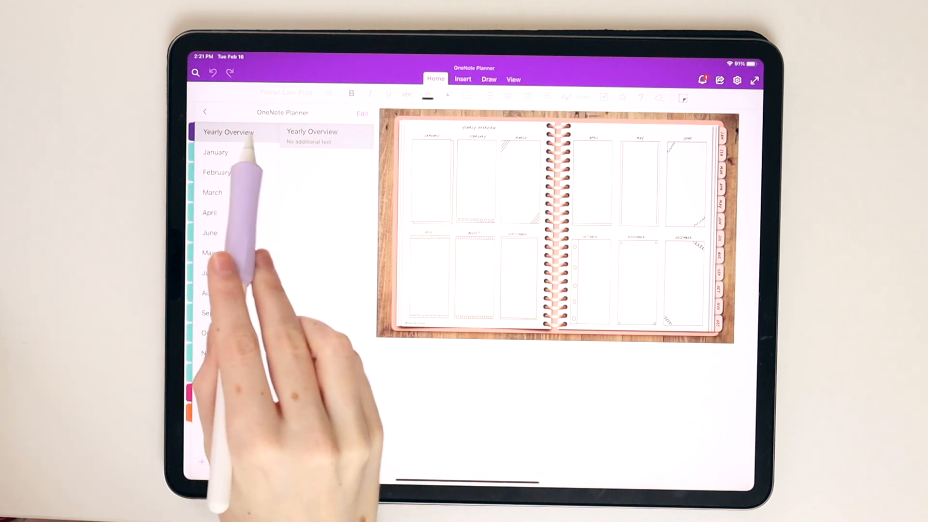
click(215, 153)
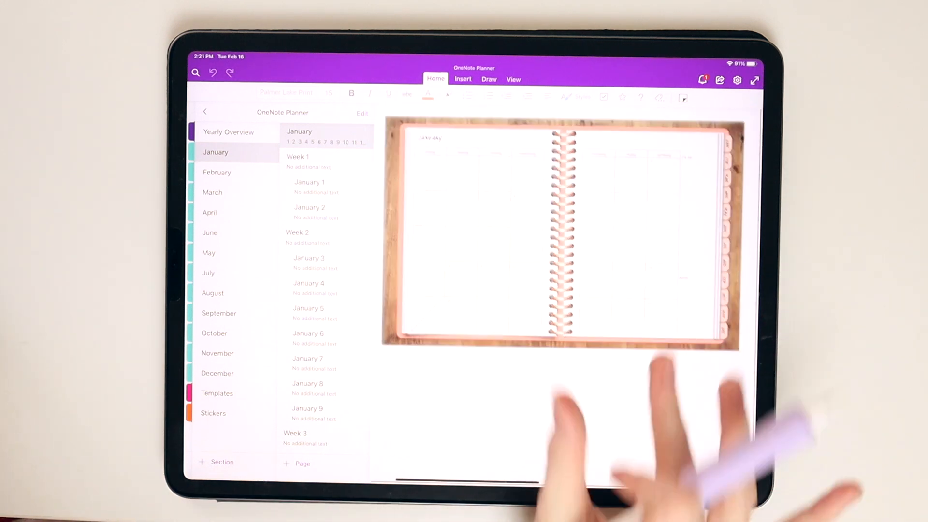
click(298, 161)
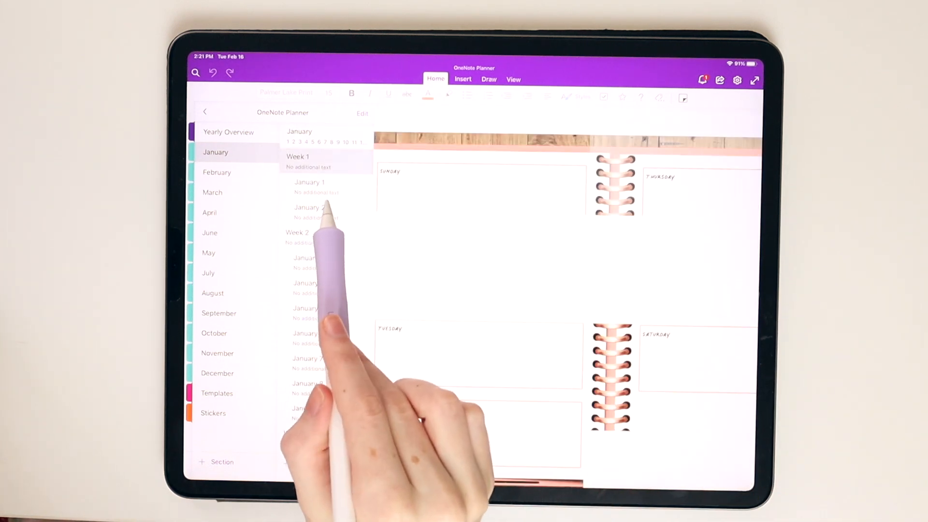
scroll(down, 3)
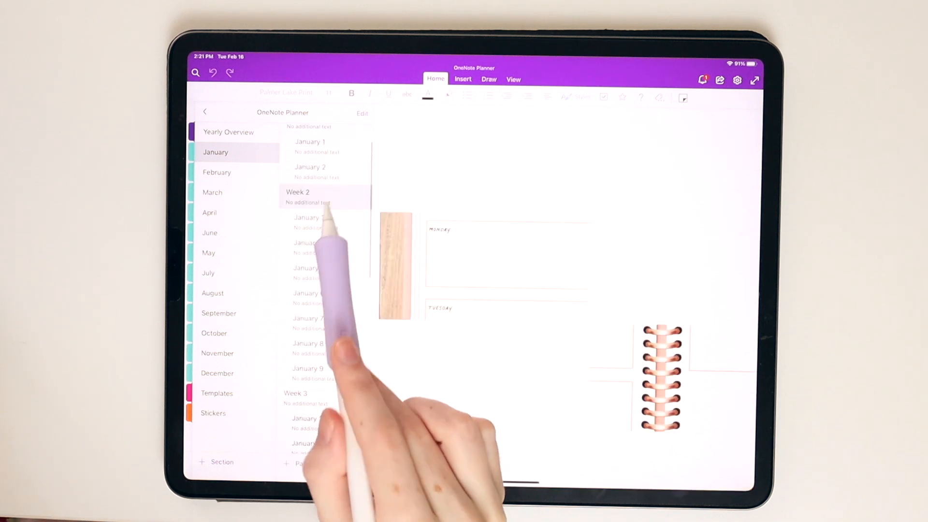
click(310, 255)
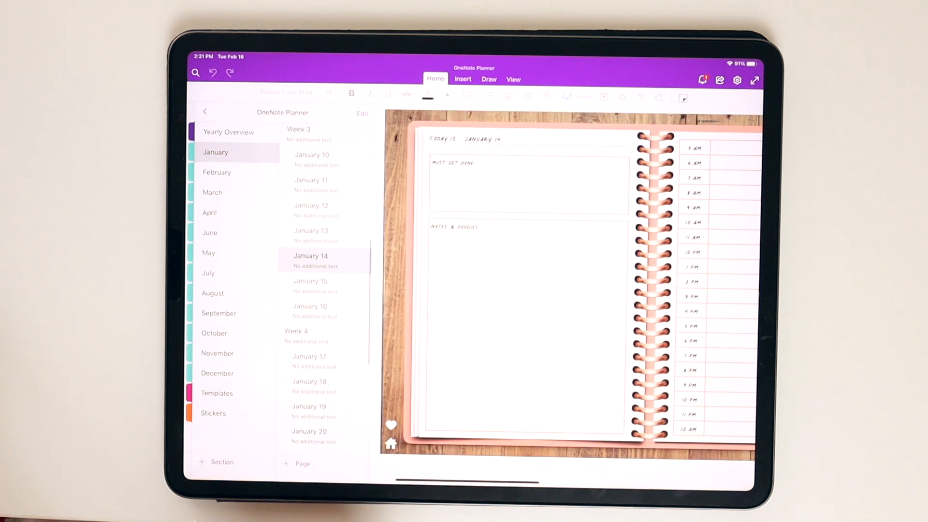
Flip through the February, March, April and June monthly calendars, returning to January 14.
click(217, 172)
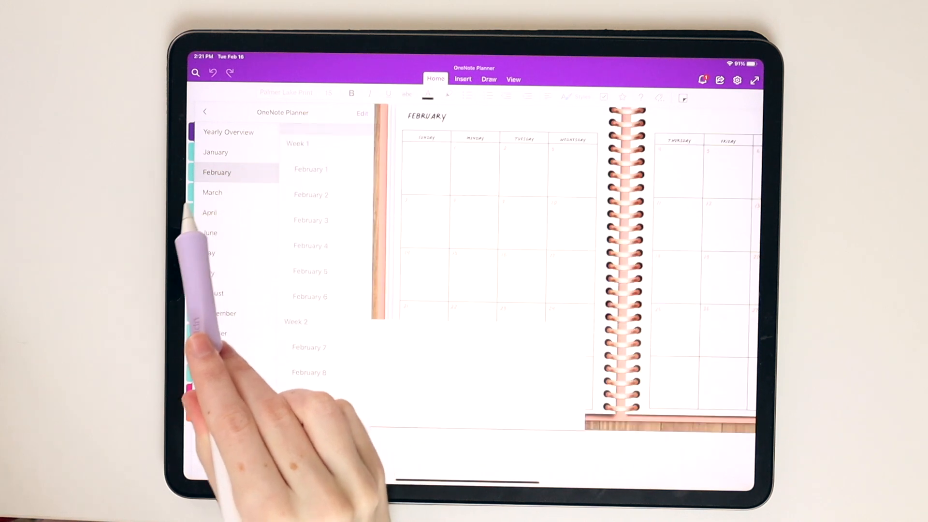
click(211, 193)
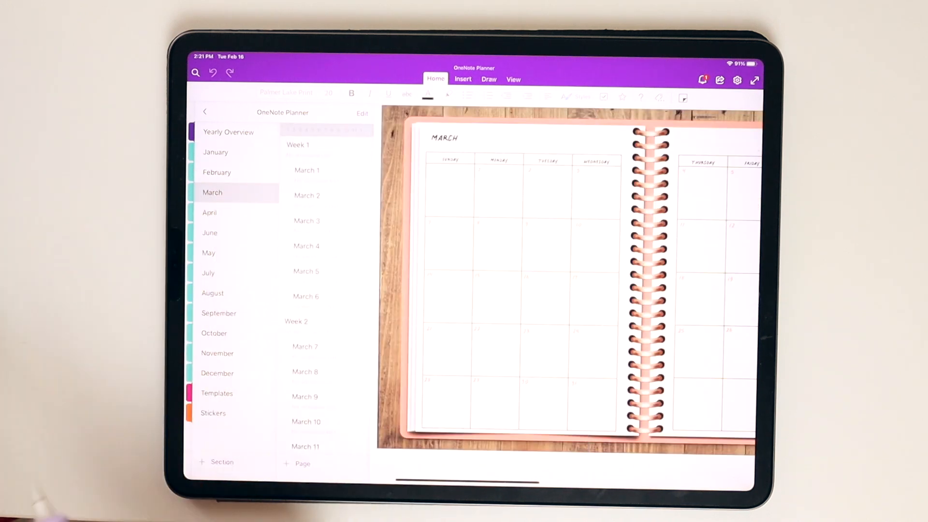
click(209, 213)
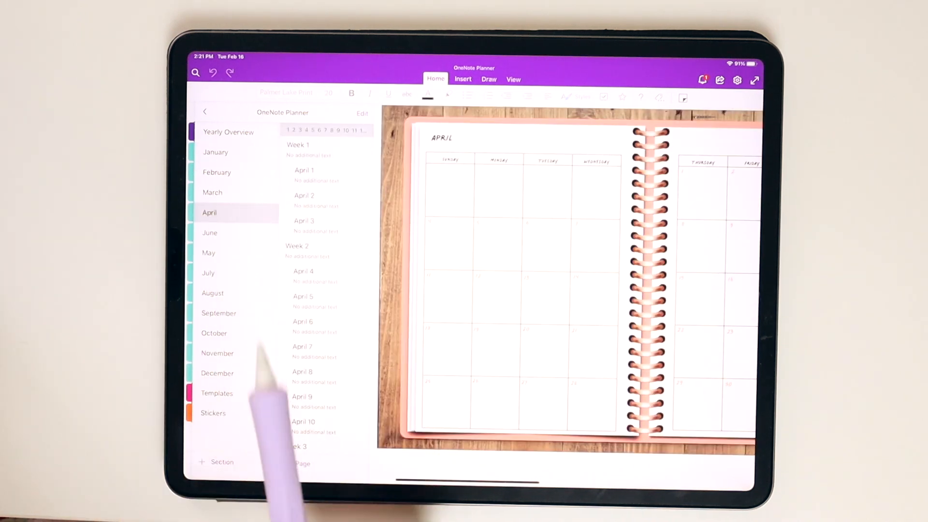
click(210, 233)
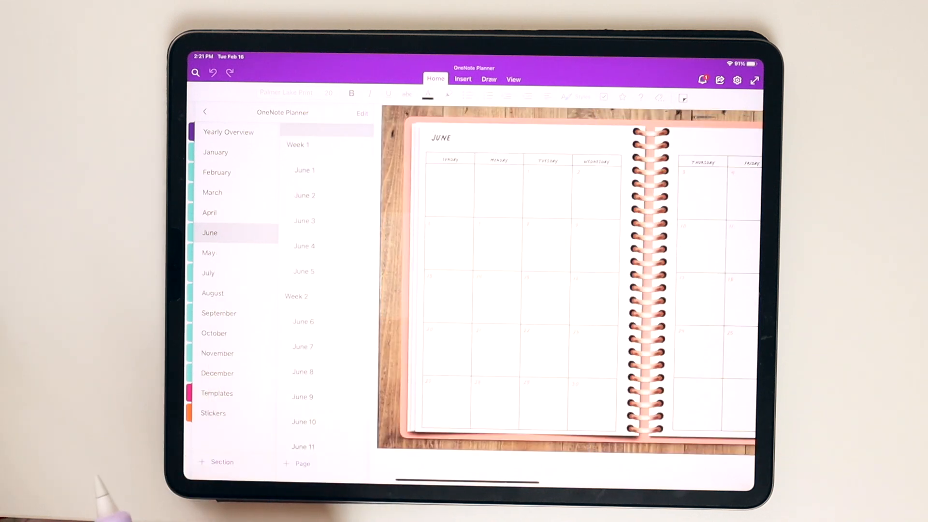
click(215, 152)
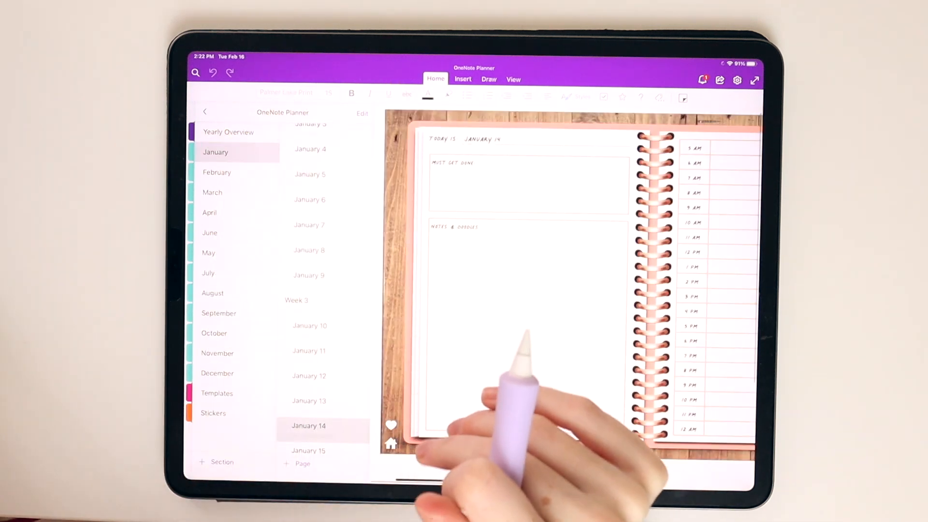
Show the February monthly calendar and put away the on-screen keyboard.
click(216, 172)
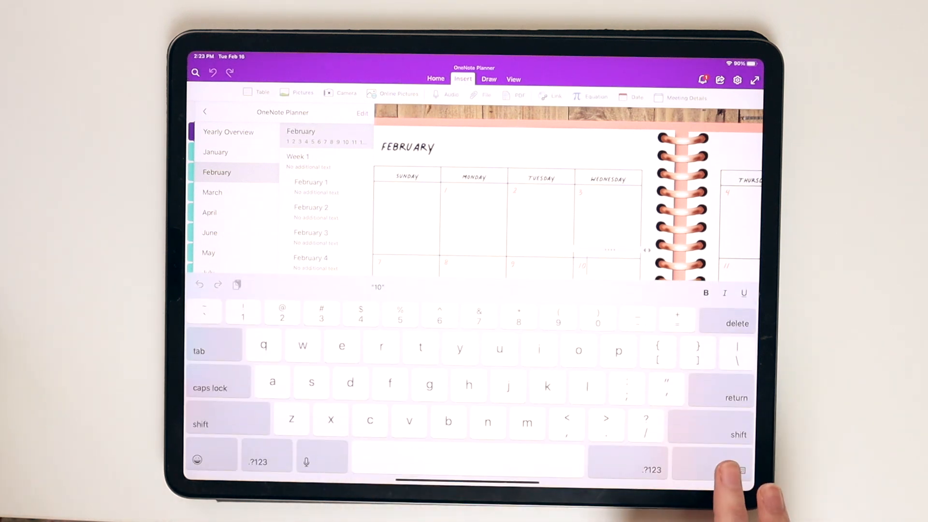
click(488, 79)
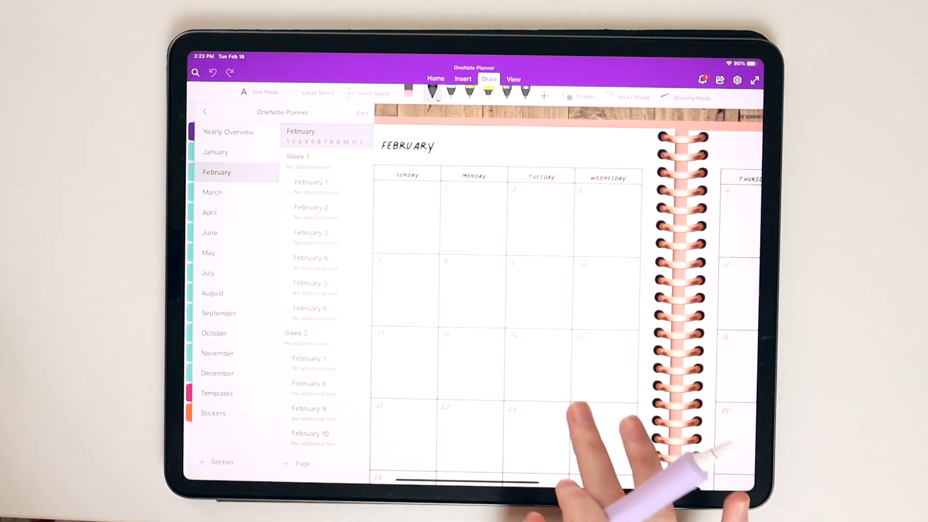
Browse the pen's Ink Color Selector including More Ink Colours.
scroll(down, 3)
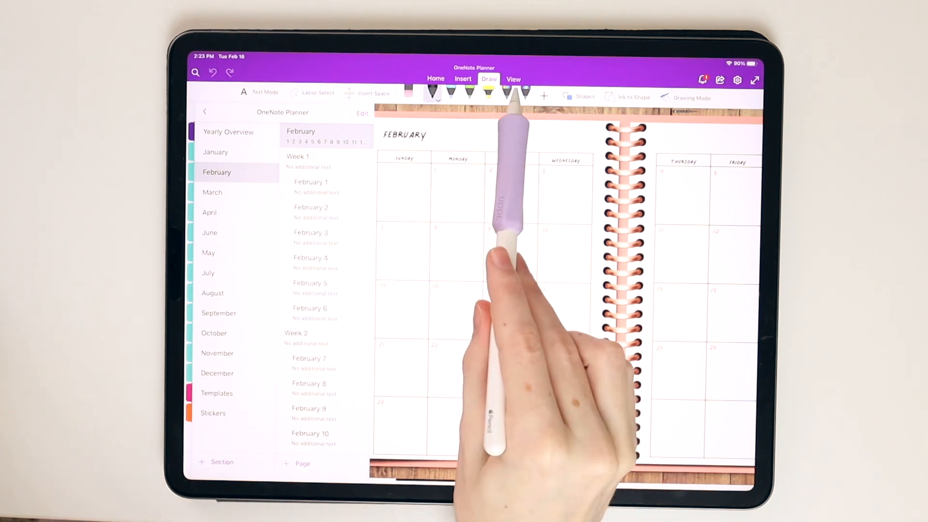
click(506, 92)
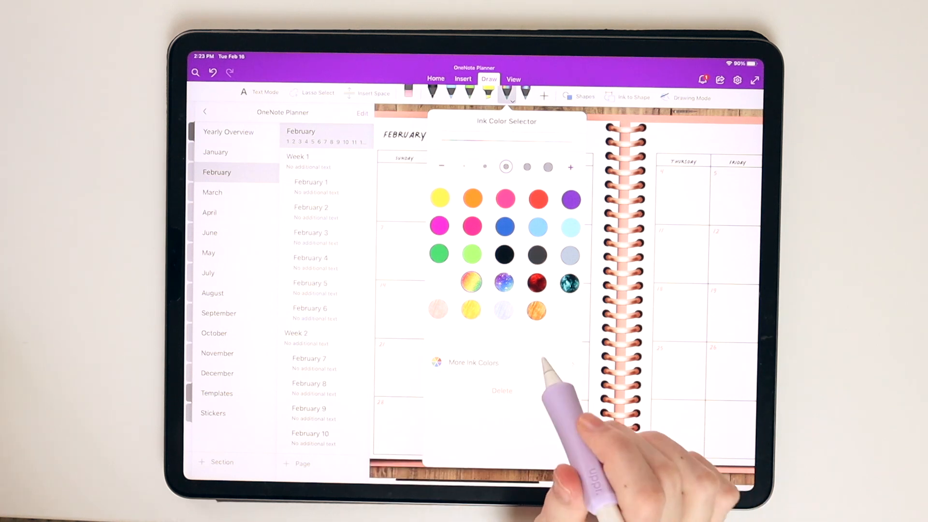
click(472, 362)
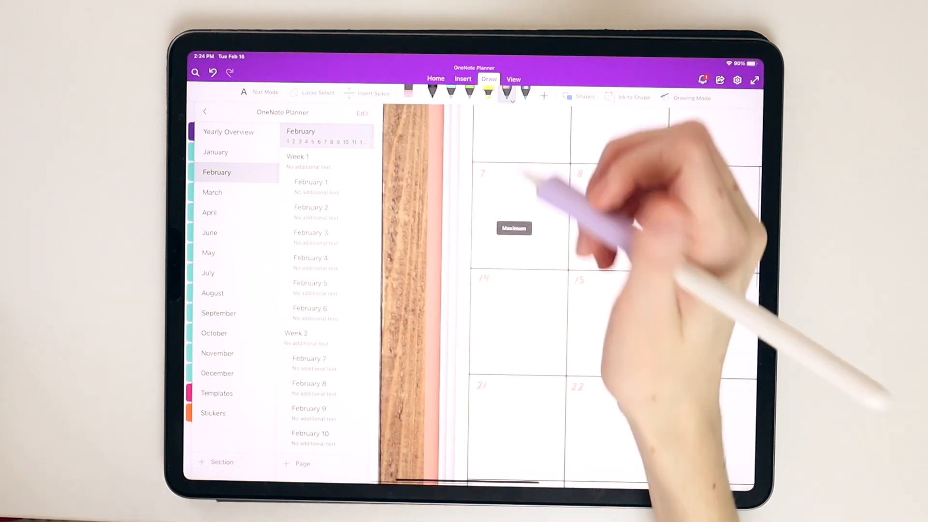
Select a pen and handwrite 'Birthday' in the February 20 calendar box.
click(485, 89)
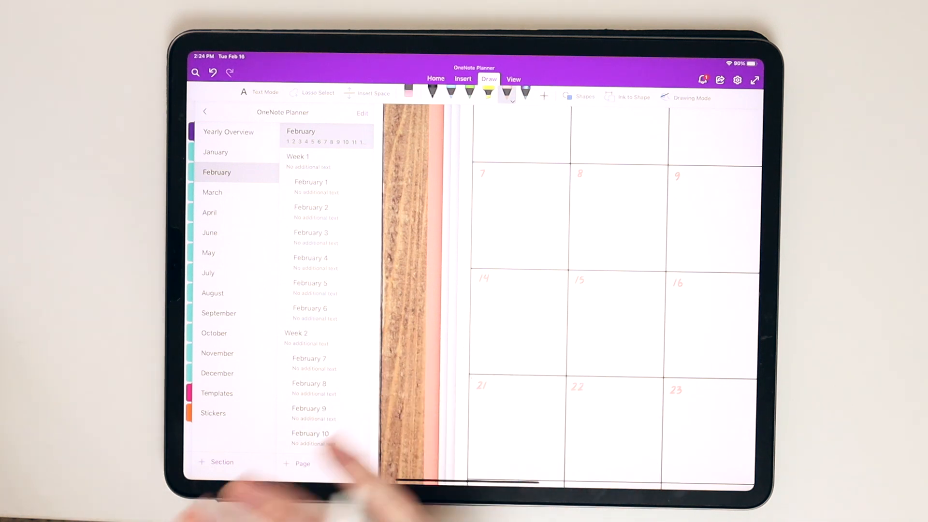
mouse_move(592, 473)
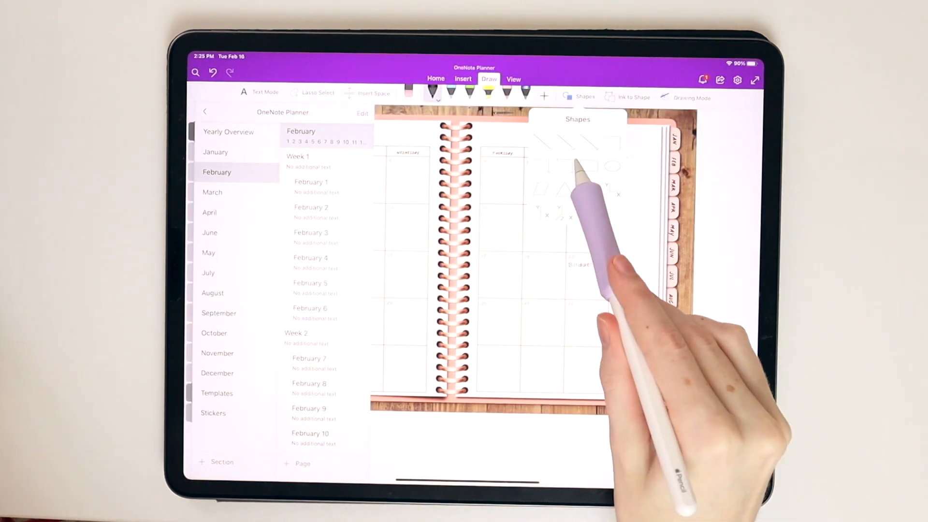
Close the Shapes choices and pick a pen from the tray for the calendar.
click(580, 97)
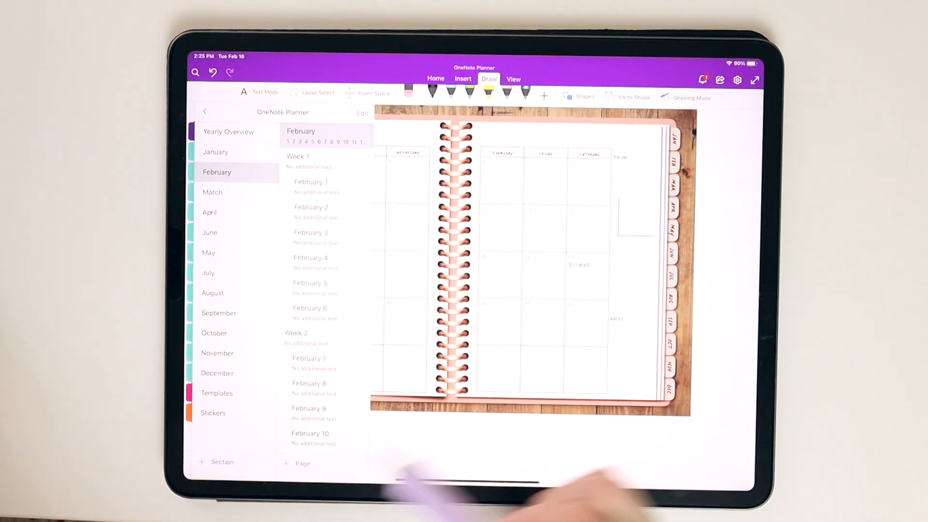
click(582, 98)
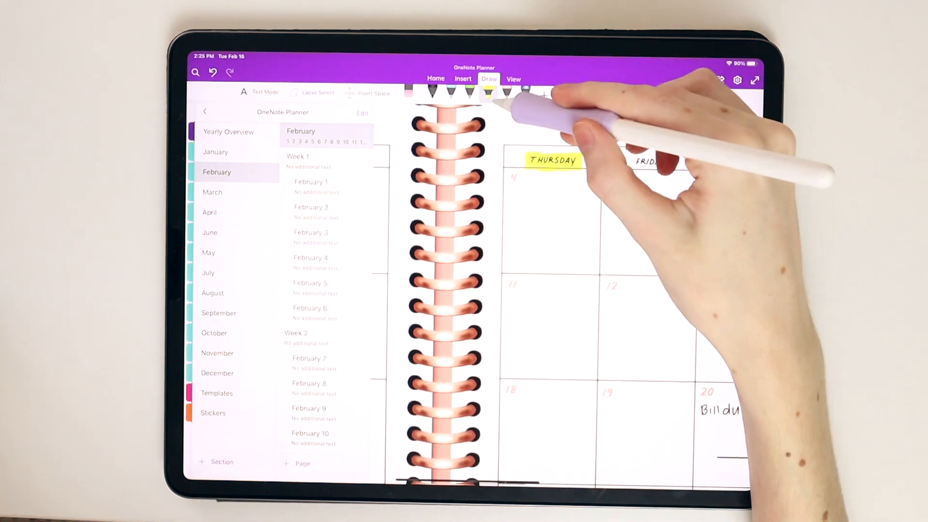
click(487, 94)
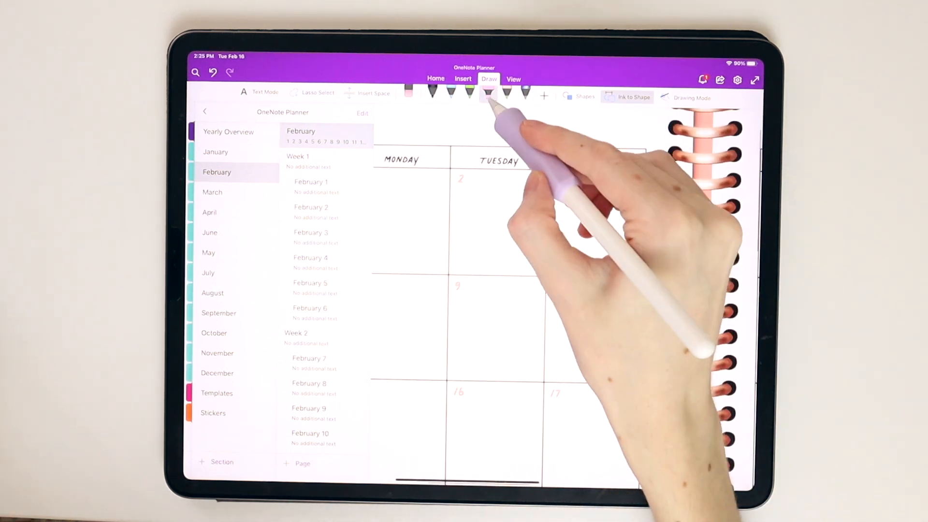
click(488, 92)
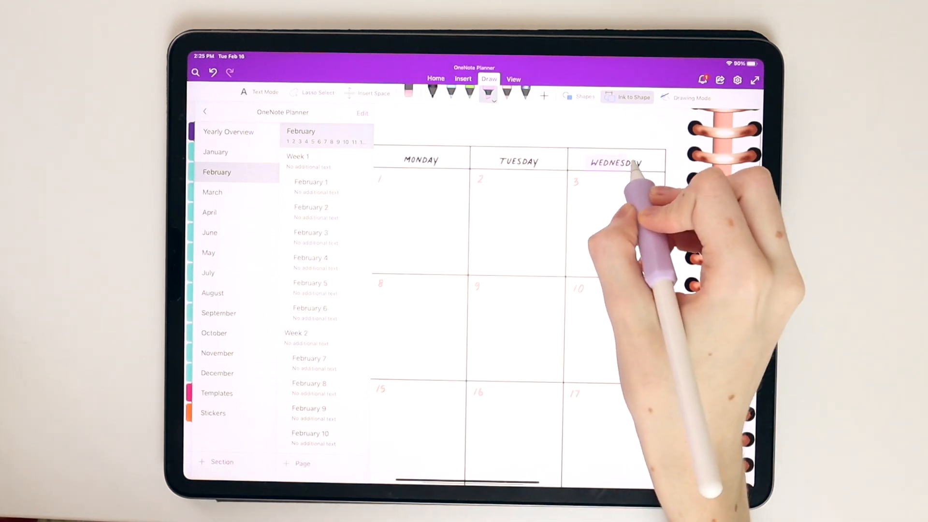
Highlight the Wednesday and Thursday headings and handwrite 'Bill due!' on the spread.
click(462, 78)
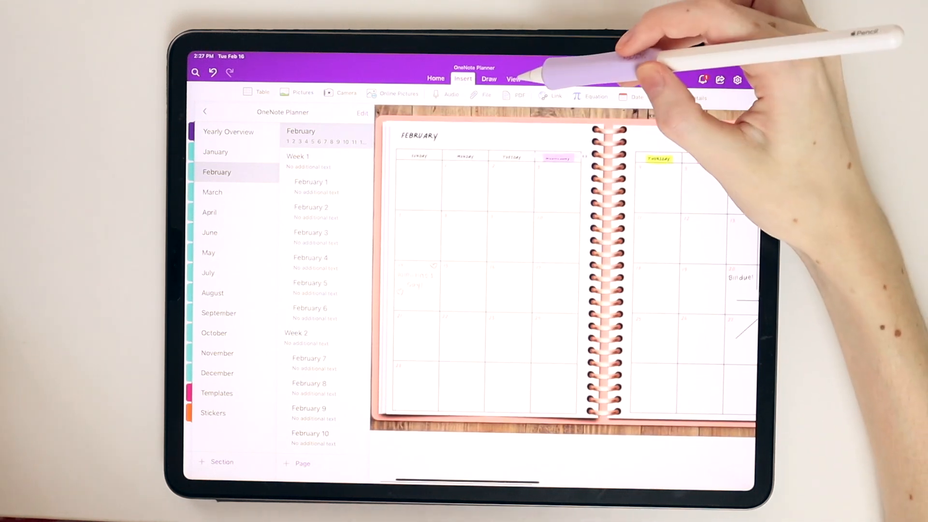
Show the View options and pan to the right-hand February page.
click(513, 78)
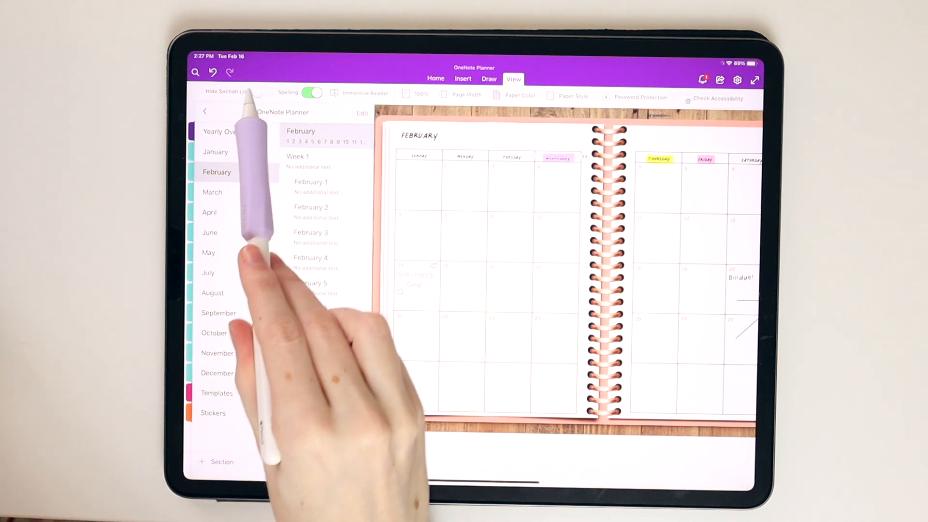
click(256, 92)
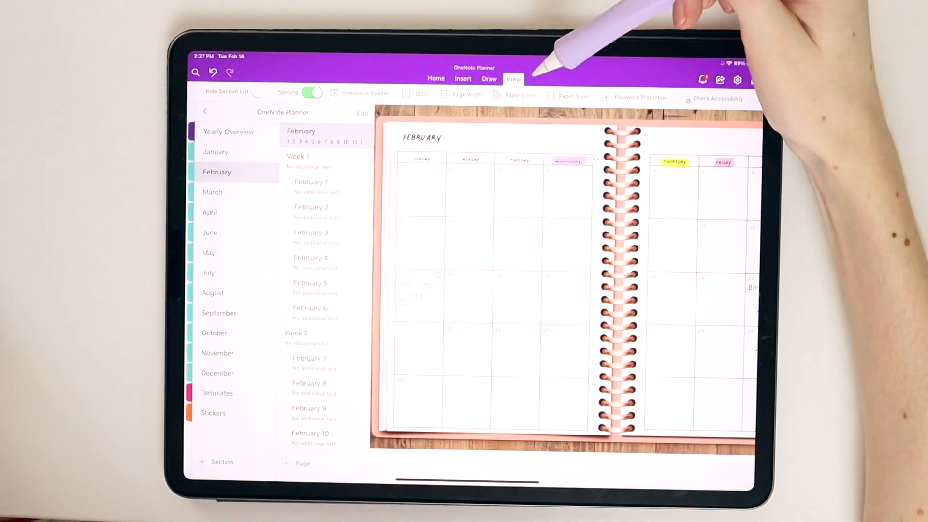
click(521, 95)
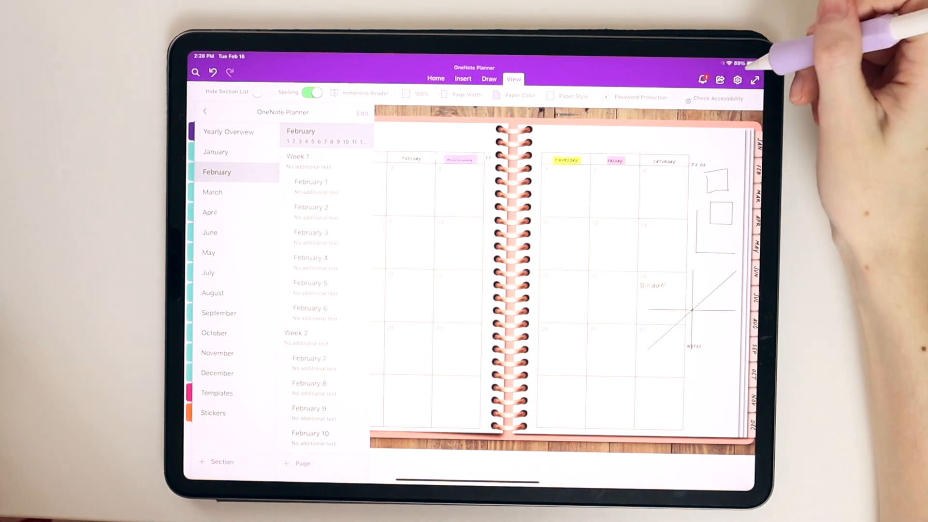
Review the Edit & View settings, then dismiss them and the keyboard.
click(738, 79)
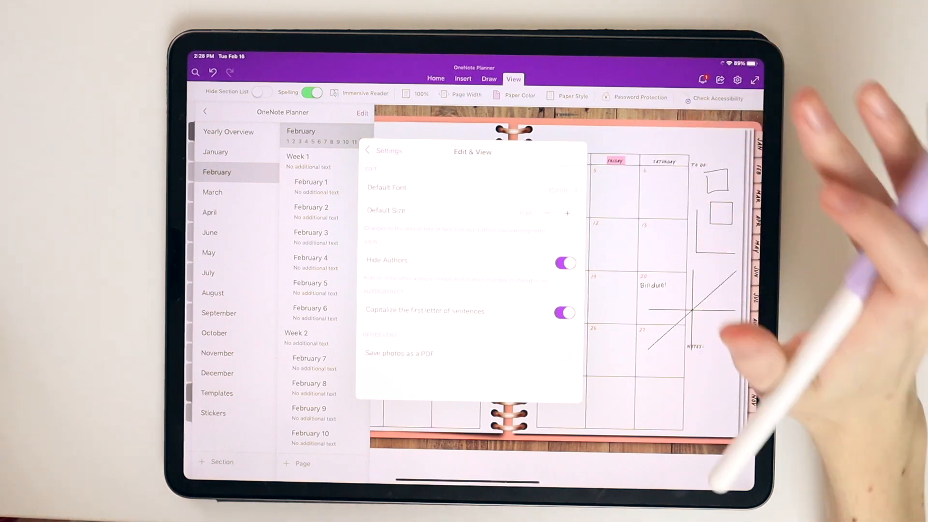
click(367, 150)
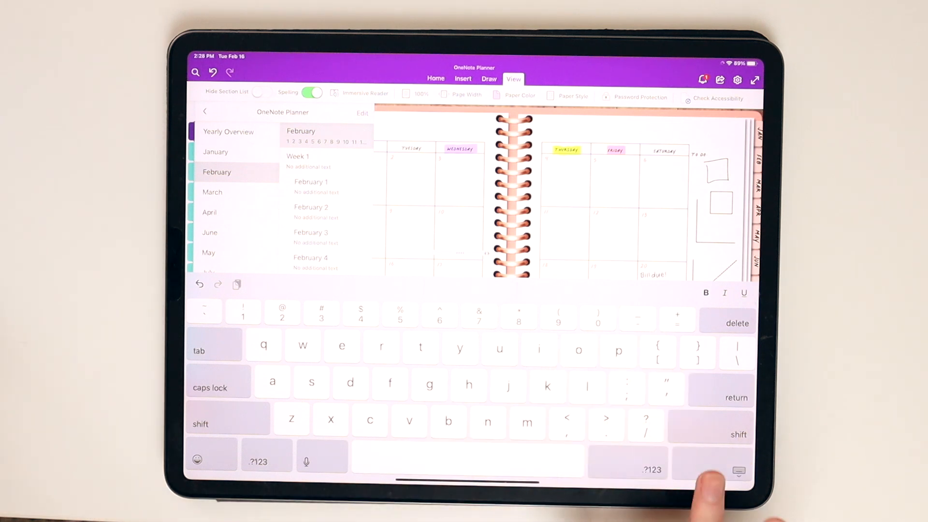
click(738, 471)
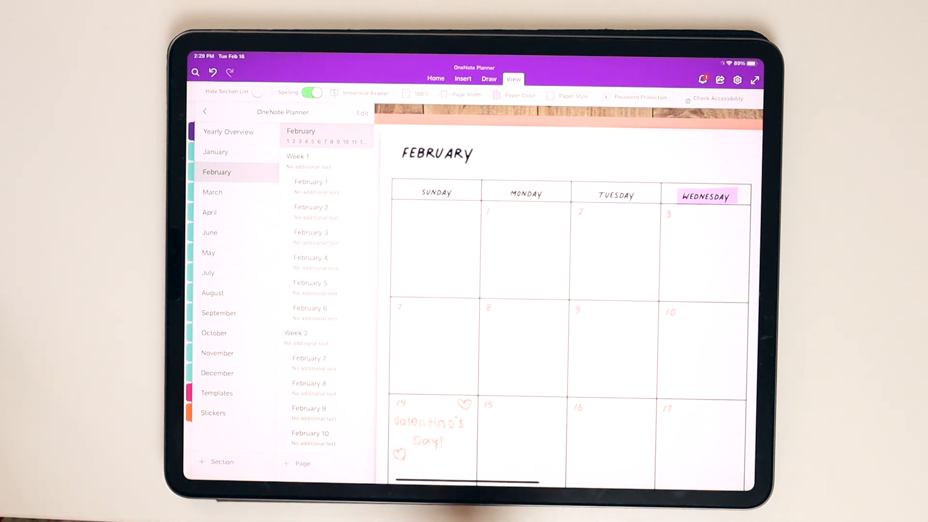
click(438, 154)
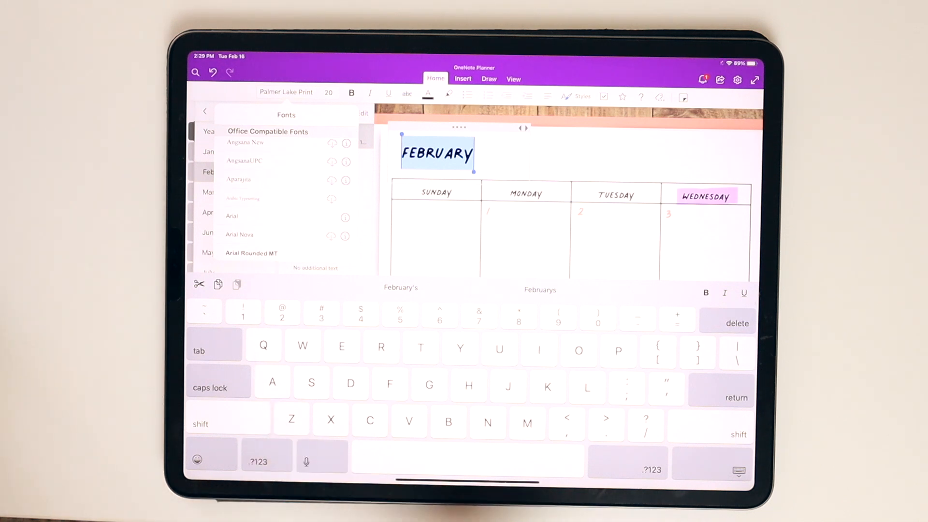
scroll(down, 3)
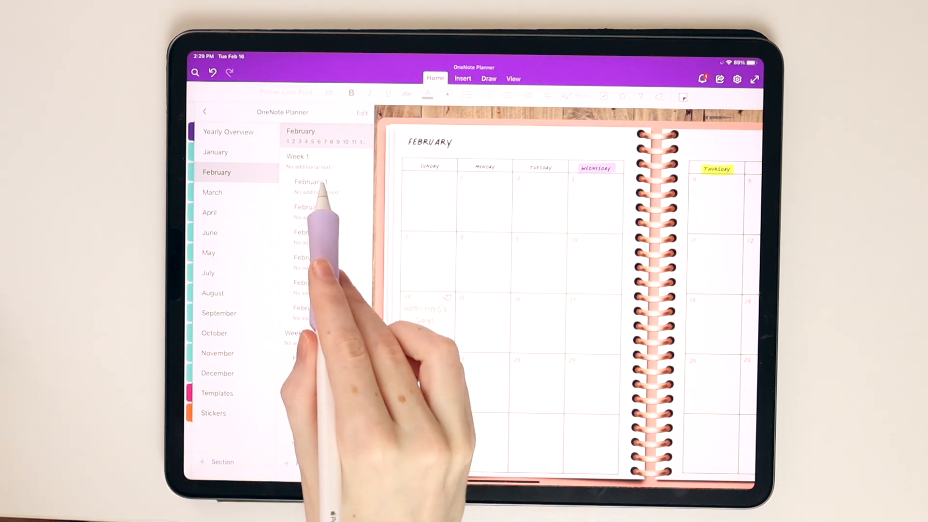
Retitle the February 1 daily page with its date.
click(311, 182)
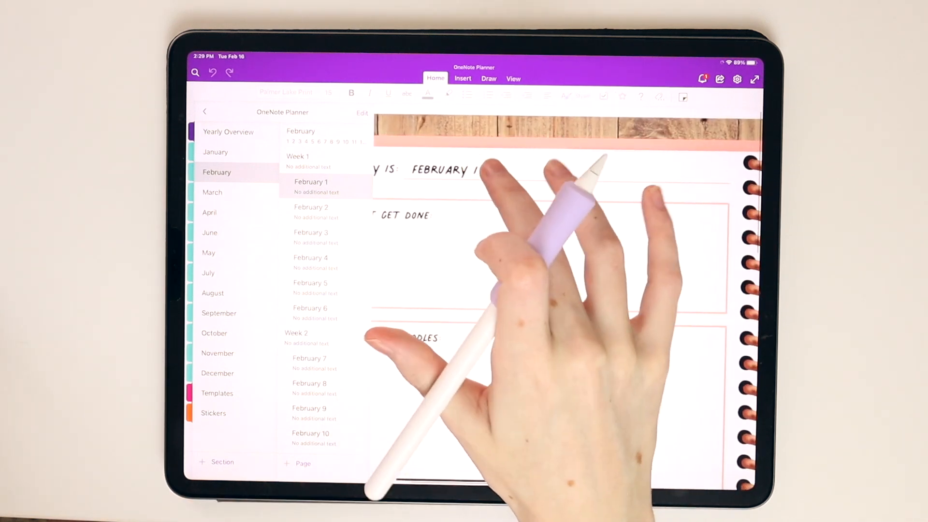
click(461, 171)
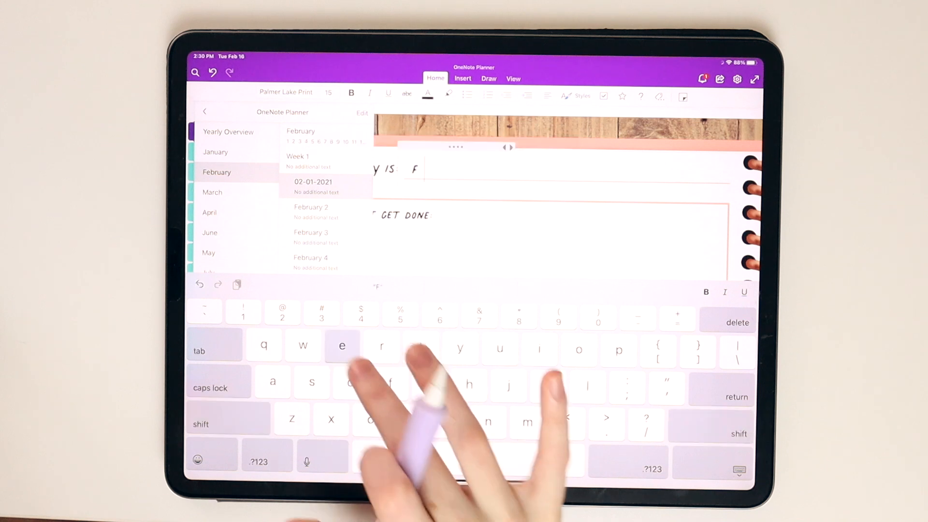
text(EBRUARY)
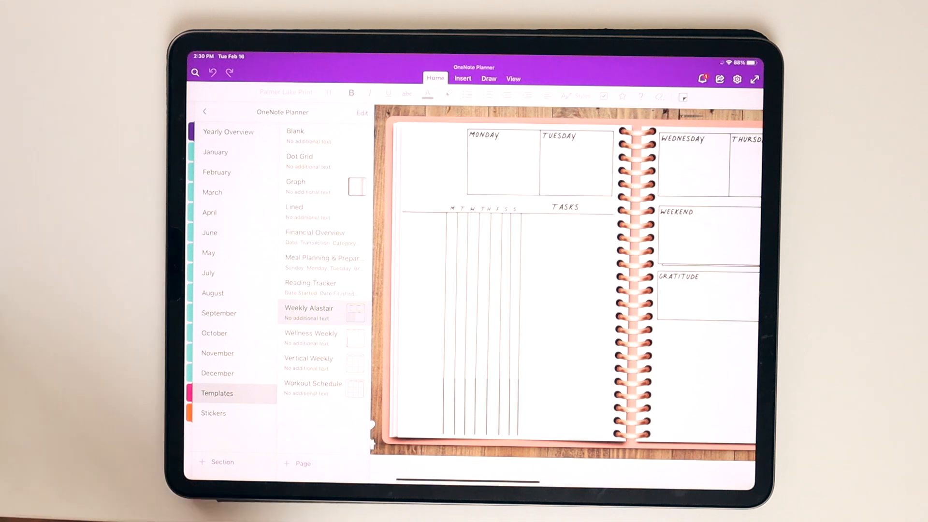
Browse the Graph and Lined template pages, briefly selecting Lined in Edit mode before leaving it.
click(295, 131)
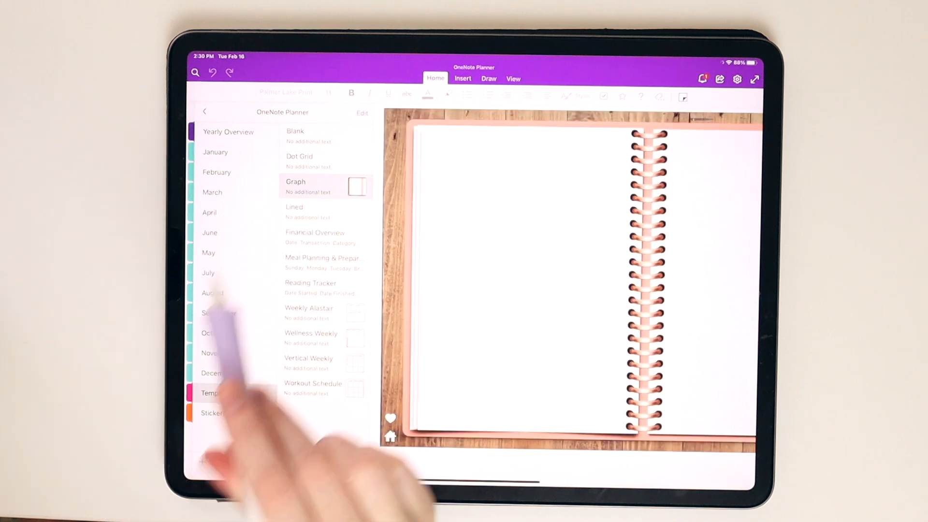
click(307, 211)
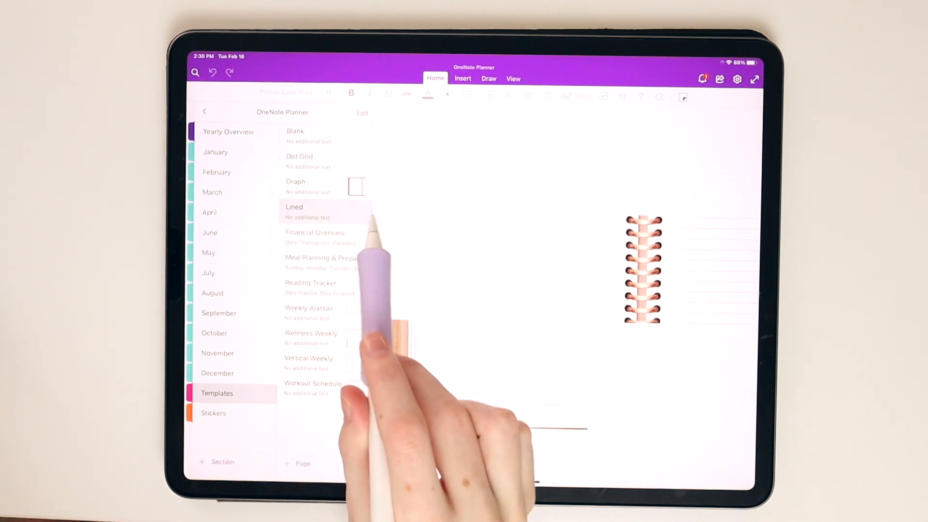
click(307, 212)
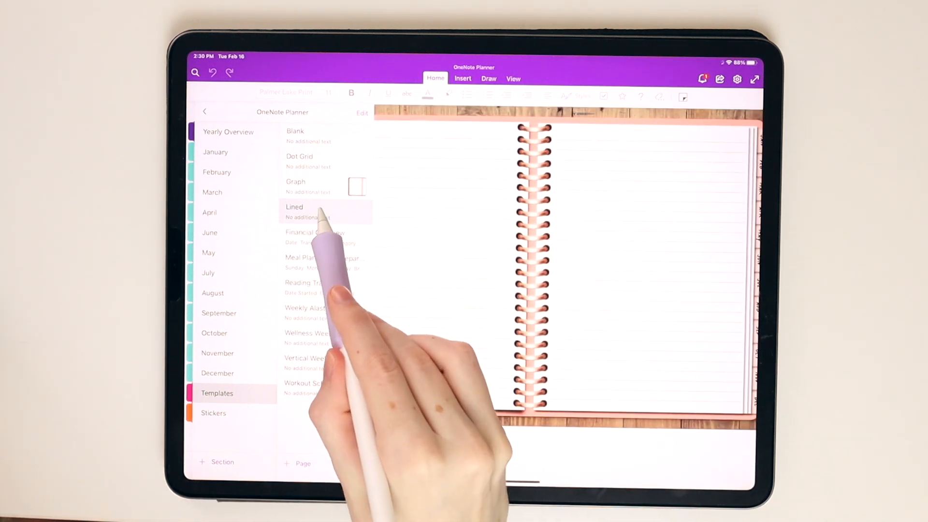
click(308, 207)
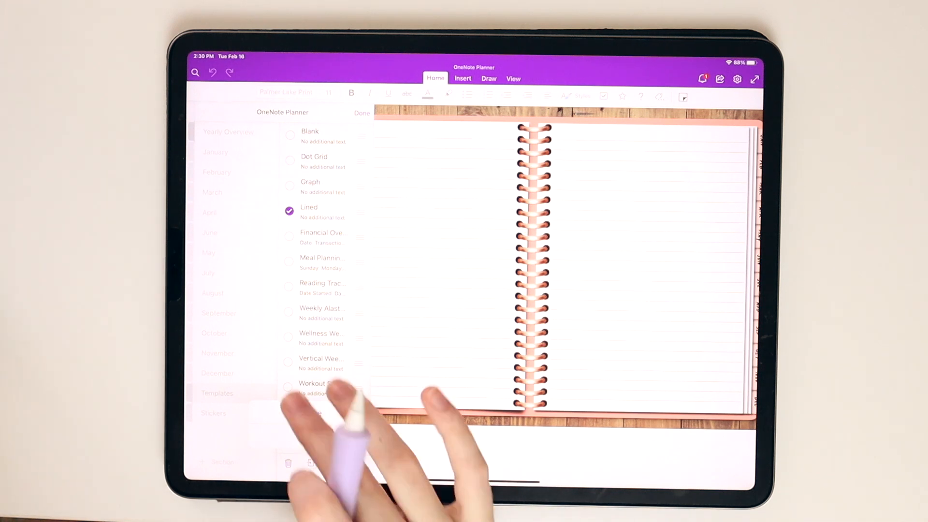
click(315, 232)
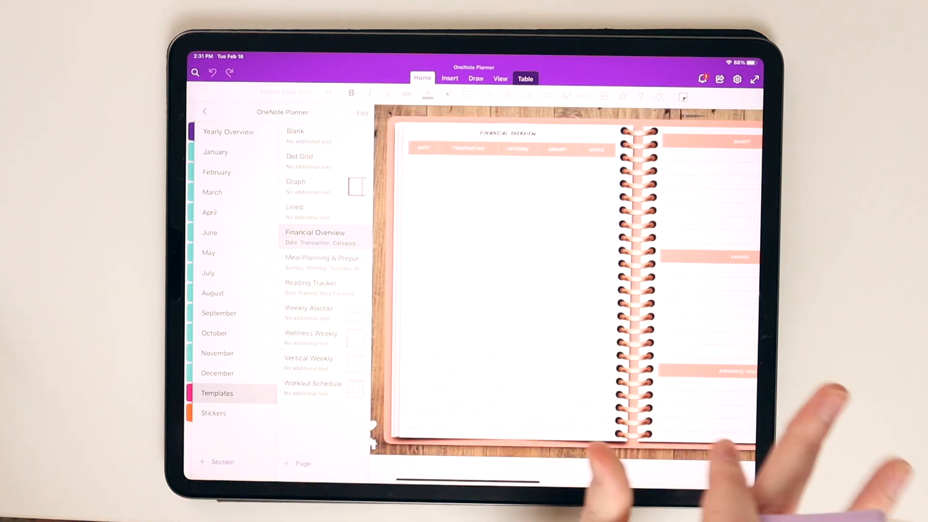
View the Weekly Alastair and Wellness Weekly templates, then land on Workout Schedule.
click(322, 262)
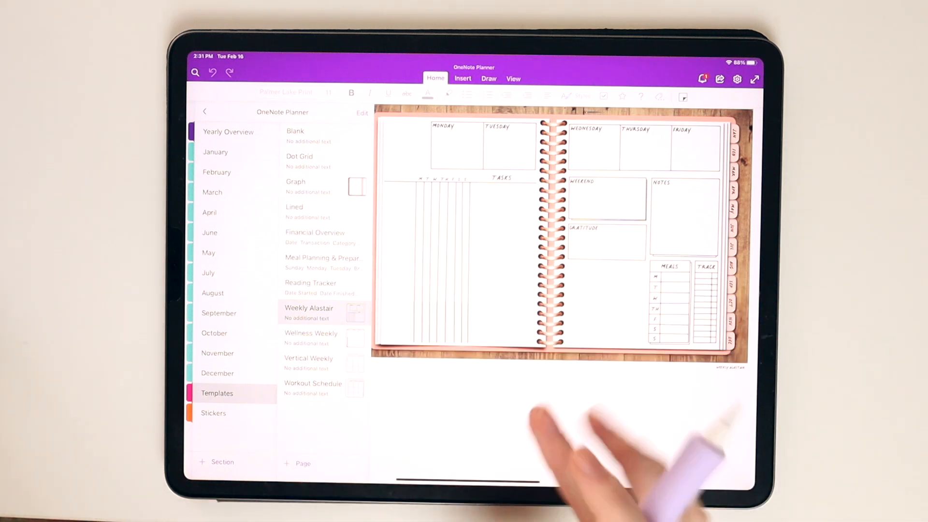
click(311, 332)
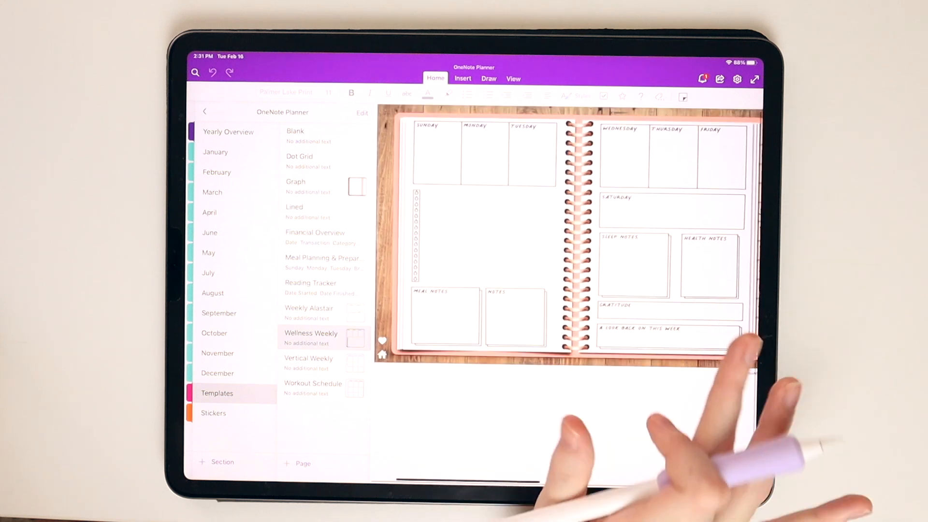
click(308, 358)
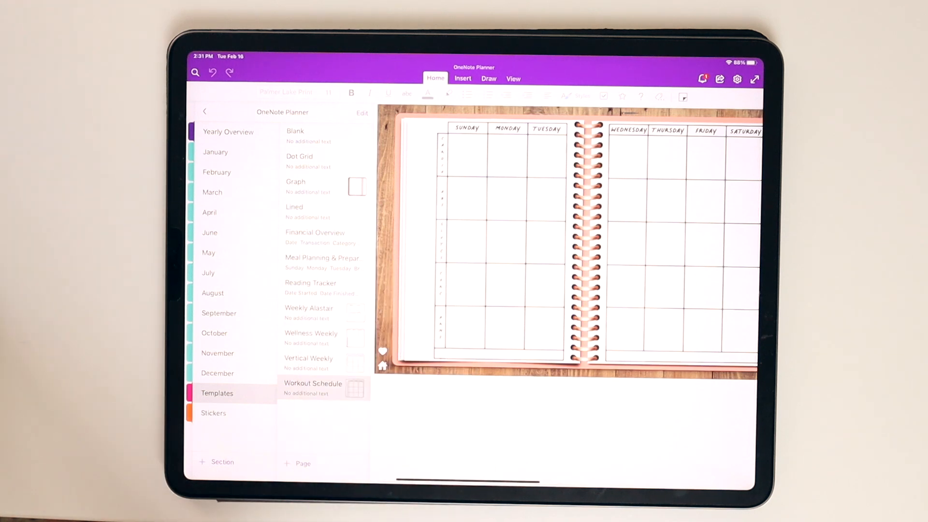
Switch to the Stickers section and show its single Stickers page.
click(214, 413)
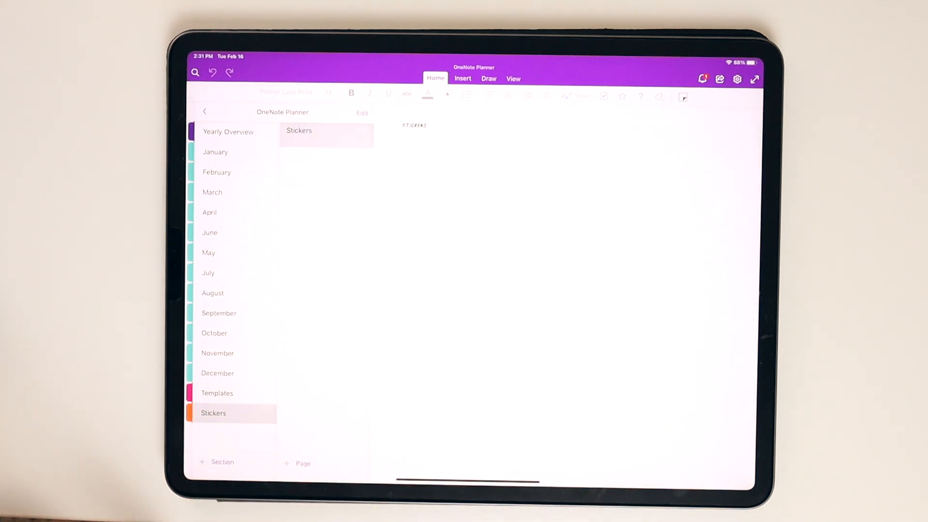
click(325, 135)
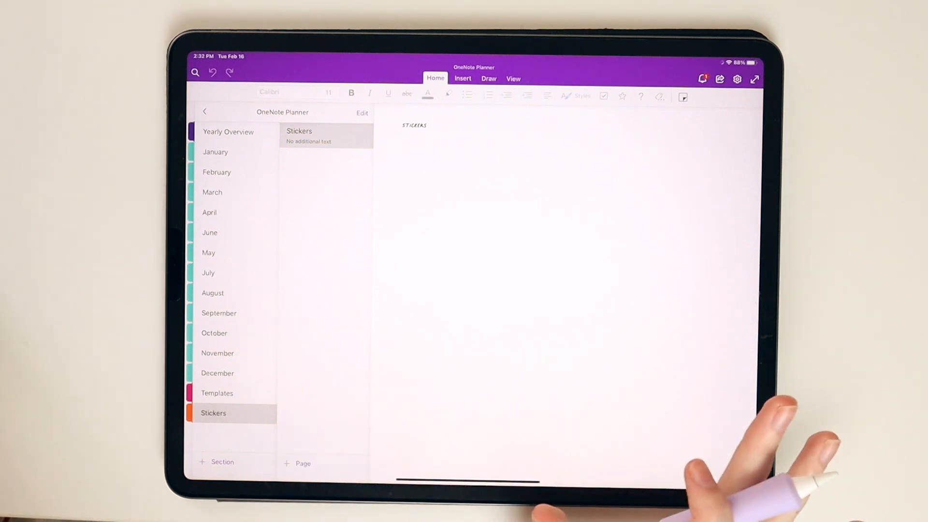
mouse_move(532, 486)
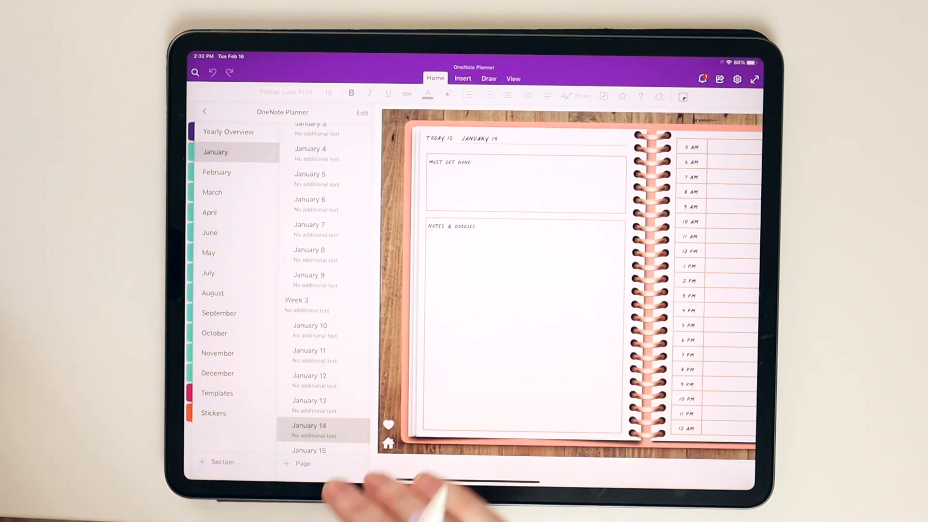
mouse_move(385, 486)
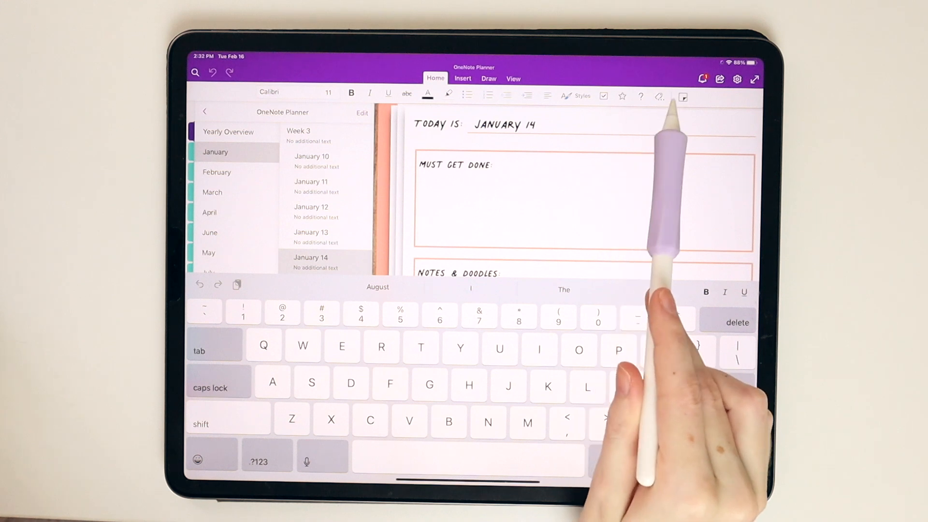
Create a checkbox to-do 'Complete homework assignment' under Must Get Done on January 14.
click(504, 193)
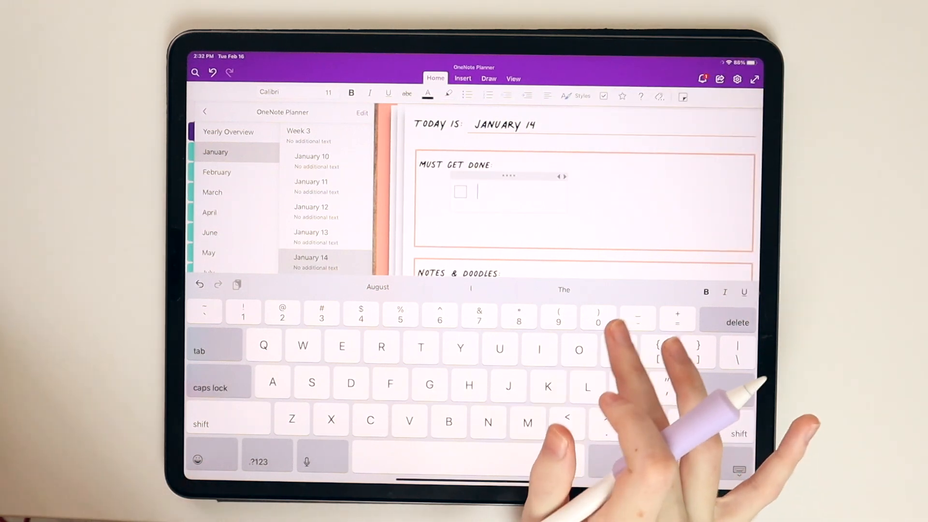
text(Com)
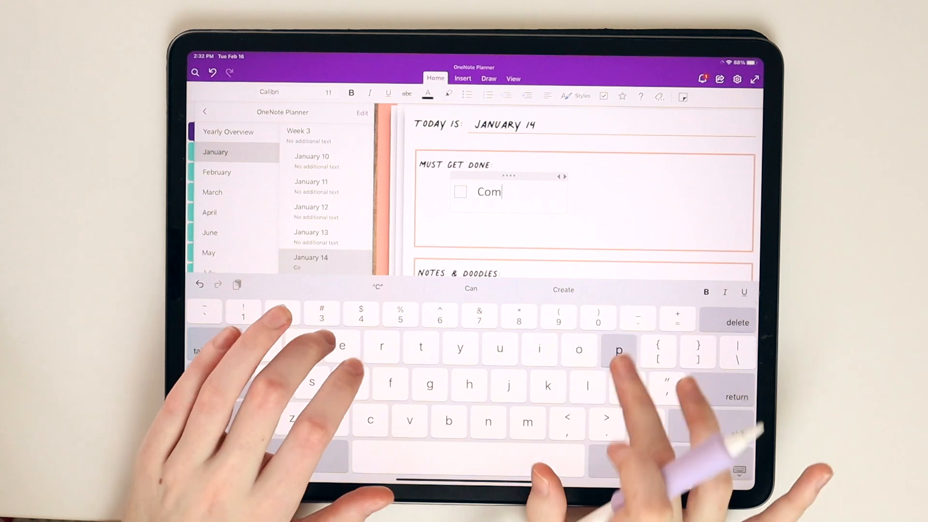
text(plete homework assignment)
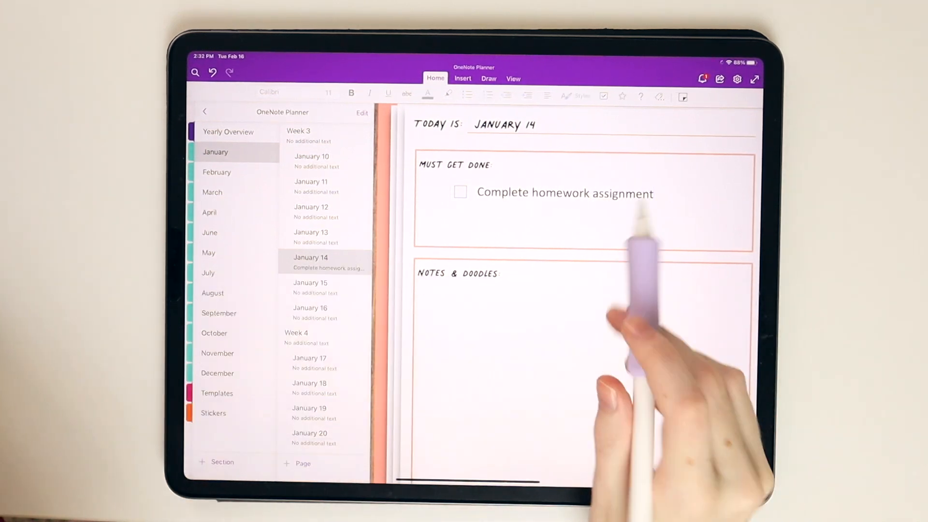
click(562, 193)
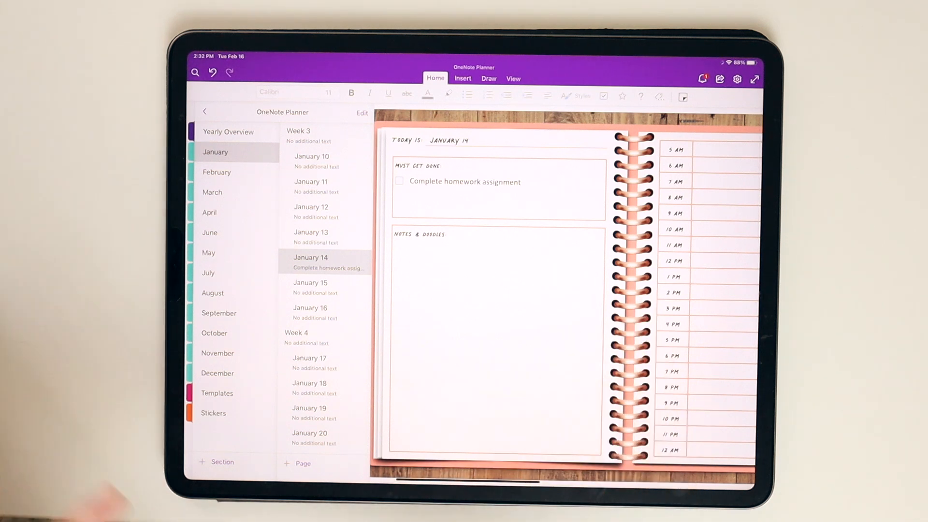
Tag the homework to-do Important, Question and Password, then add a test line 'Riyfrebhgreuigghre' beneath it.
click(399, 181)
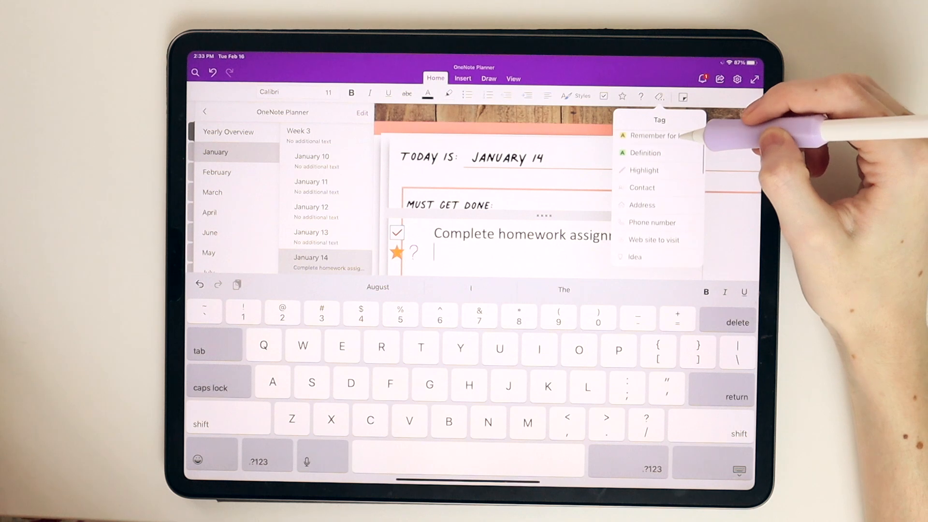
scroll(up, 3)
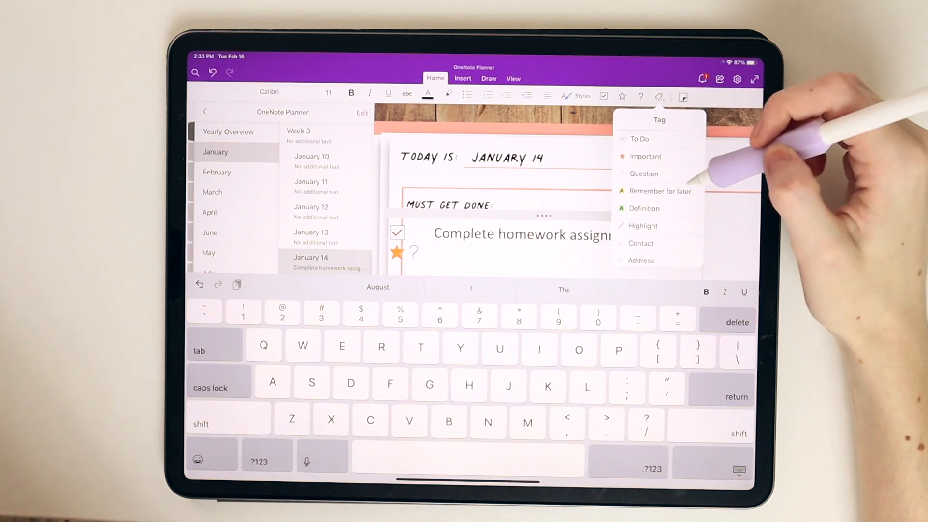
scroll(down, 3)
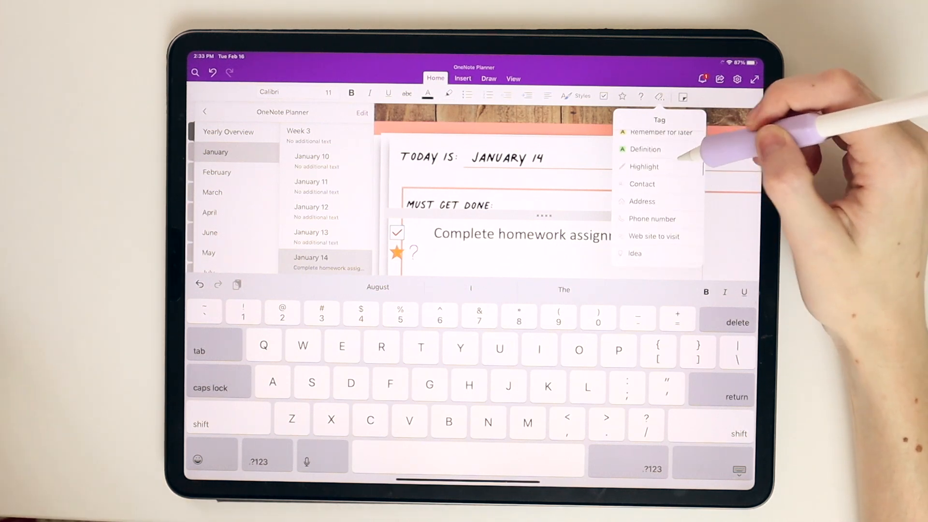
scroll(down, 3)
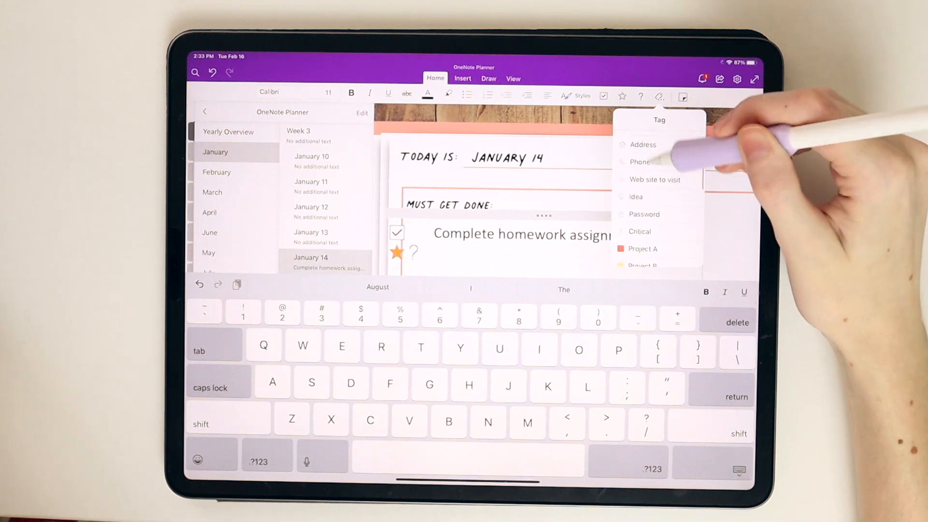
scroll(down, 3)
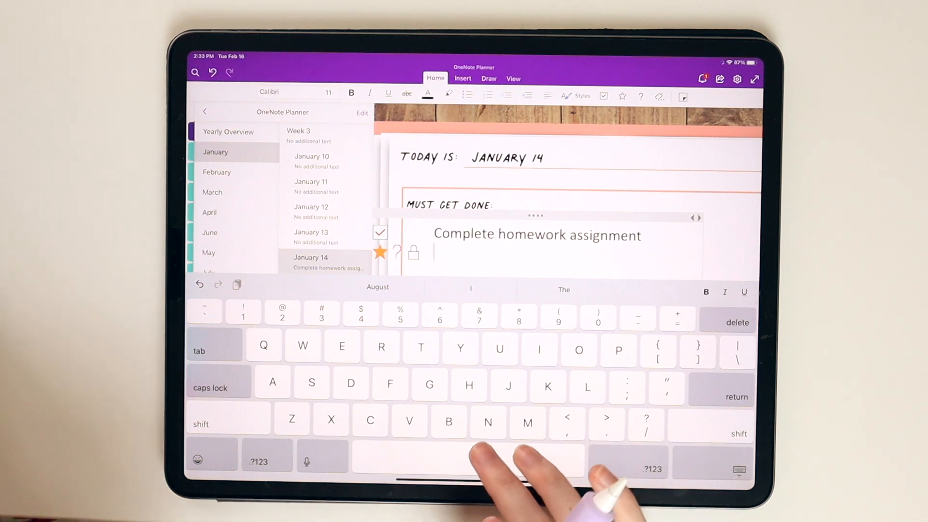
text(Riyfrebhgreuigghreigrehjgfdg)
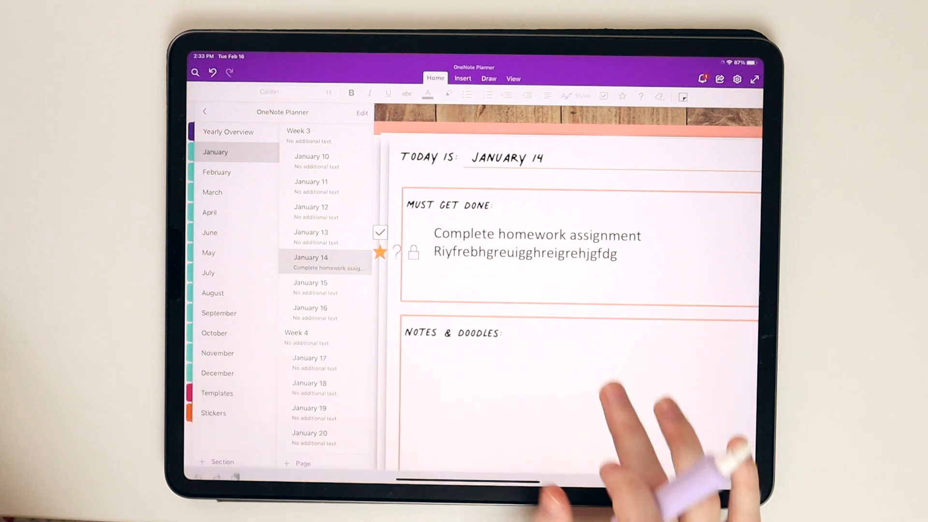
Select and delete the tagged to-do text, leaving the Must Get Done box empty.
double_click(524, 234)
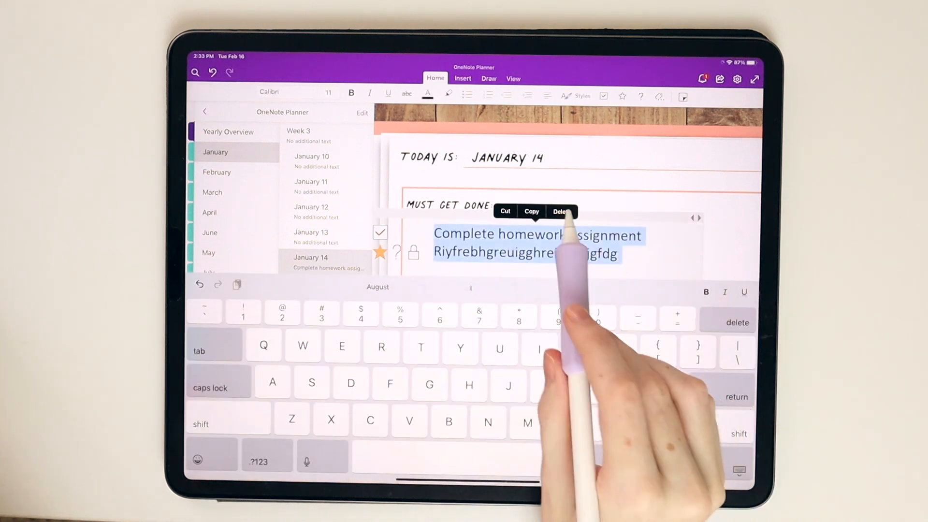
click(562, 212)
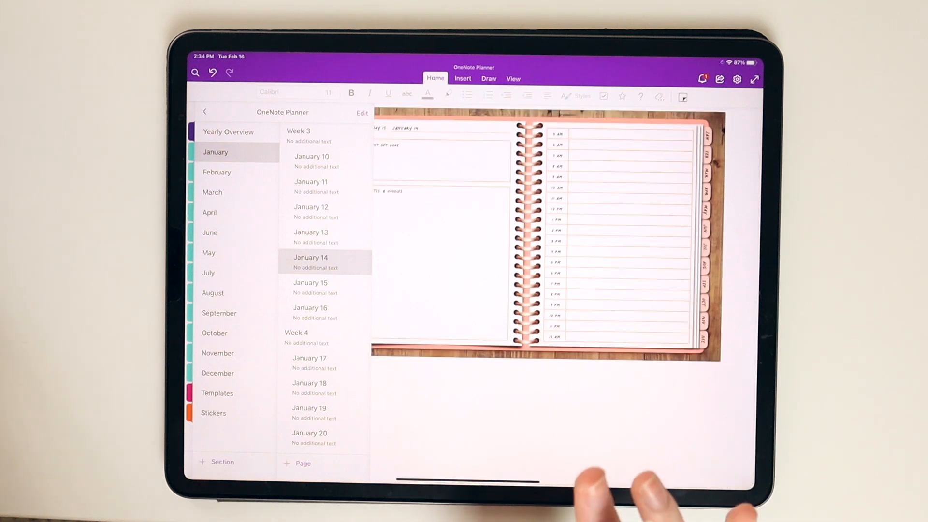
mouse_move(622, 485)
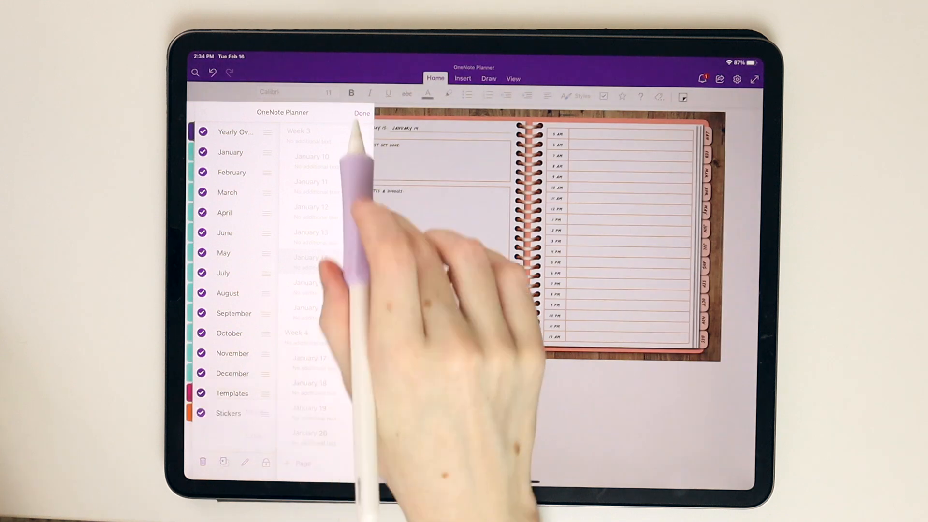
From the notebooks list, create a new notebook named '2021 planner' with the Blue colour.
click(362, 112)
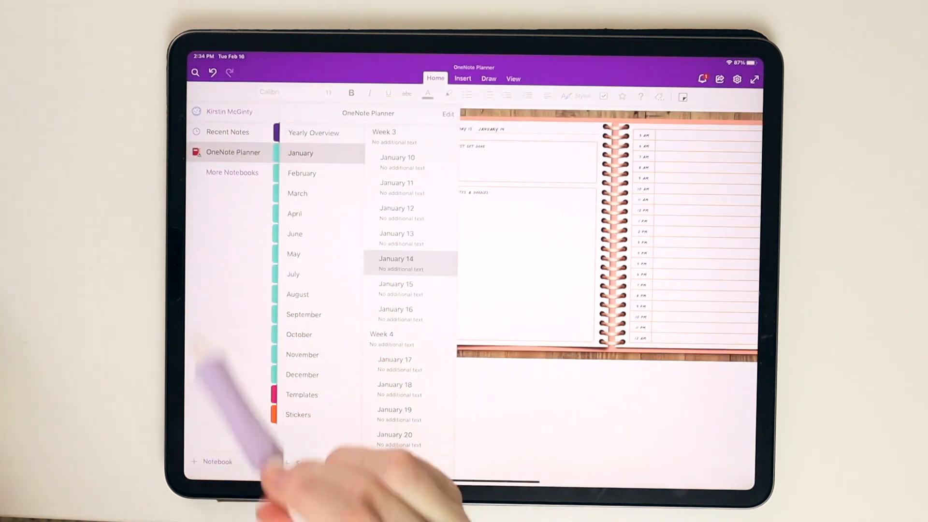
click(214, 461)
text(2)
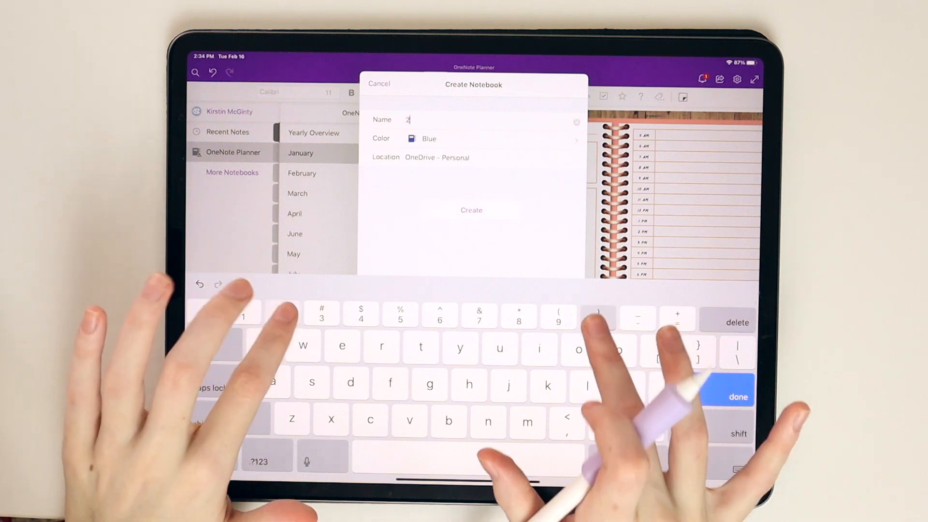
text(021 planner)
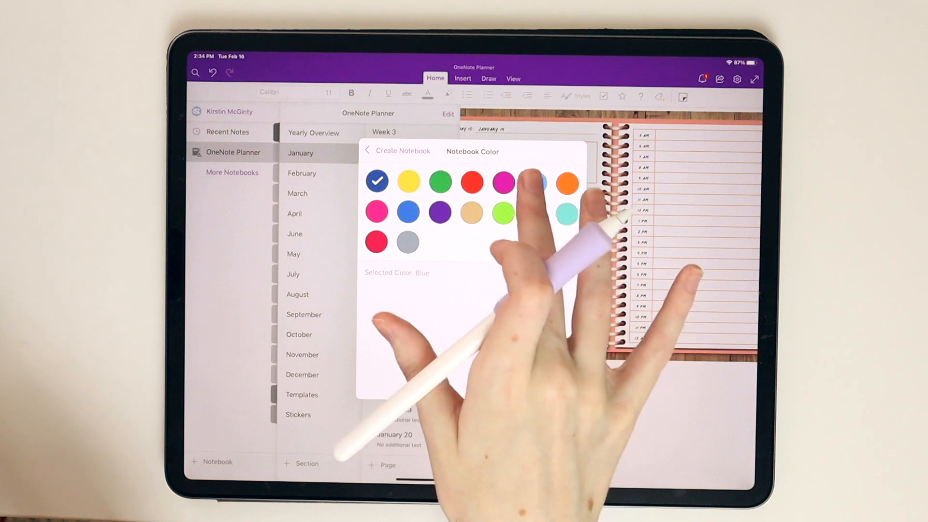
click(564, 211)
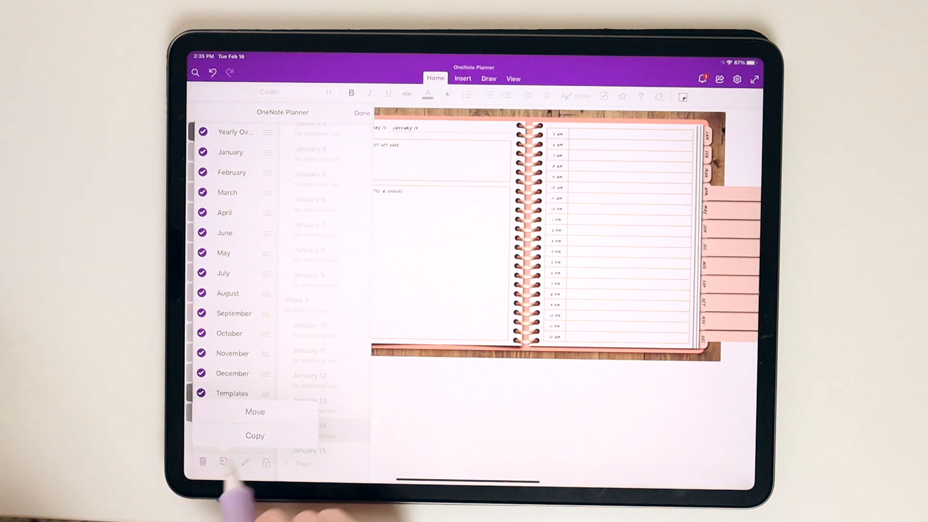
Copy all selected planner sections into the 2021 planner notebook.
click(255, 436)
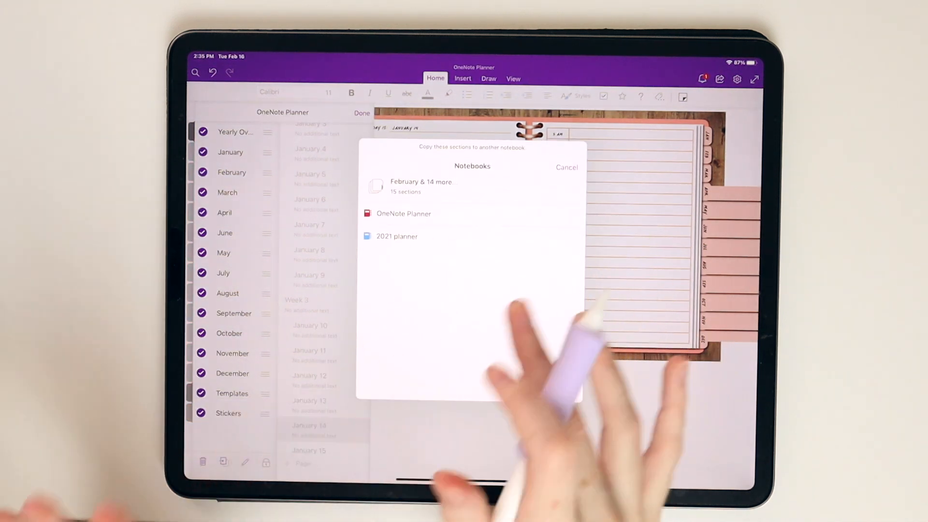
mouse_move(237, 379)
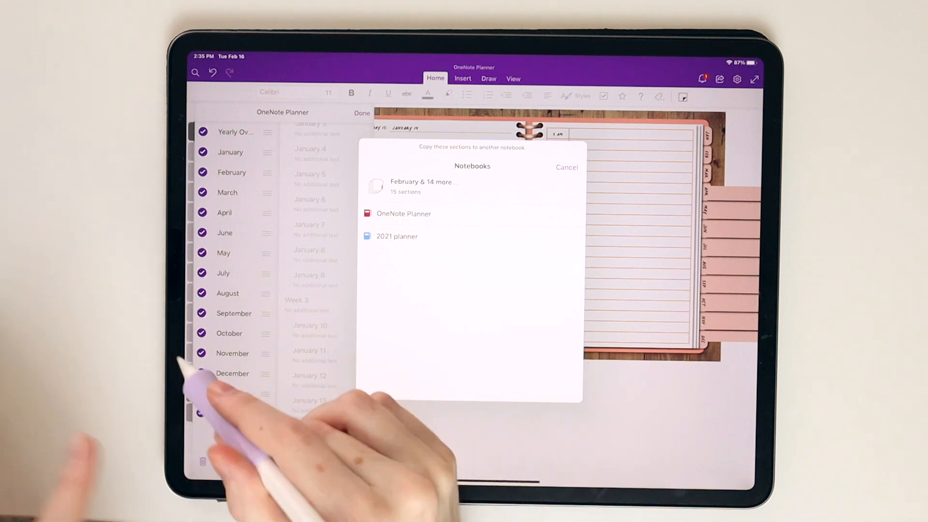
click(565, 167)
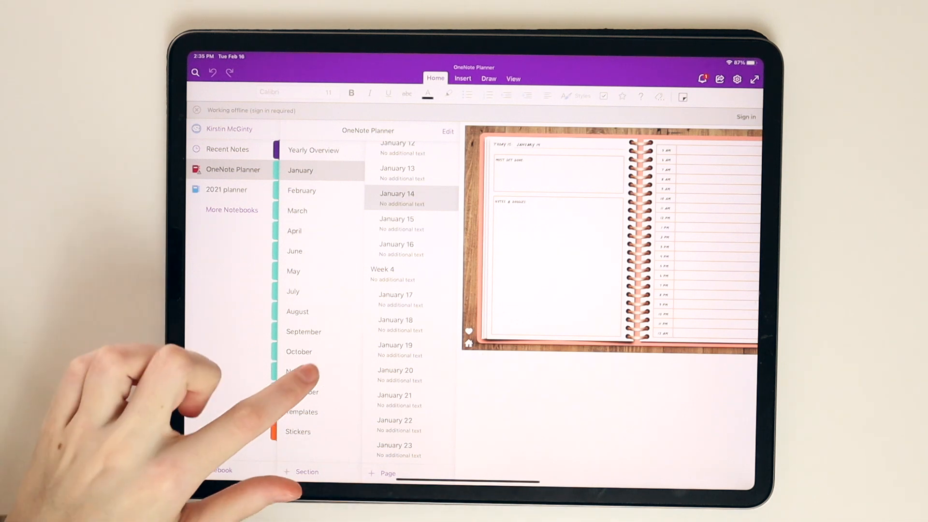
mouse_move(308, 372)
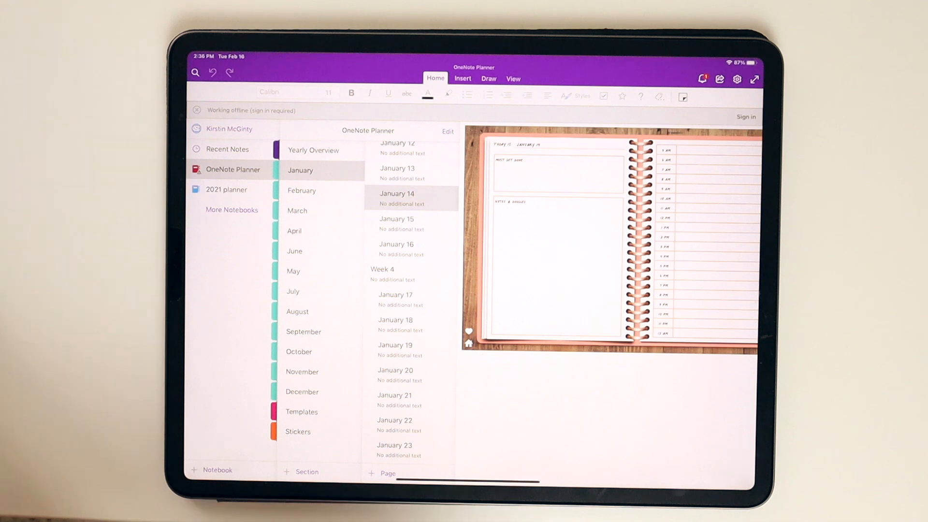